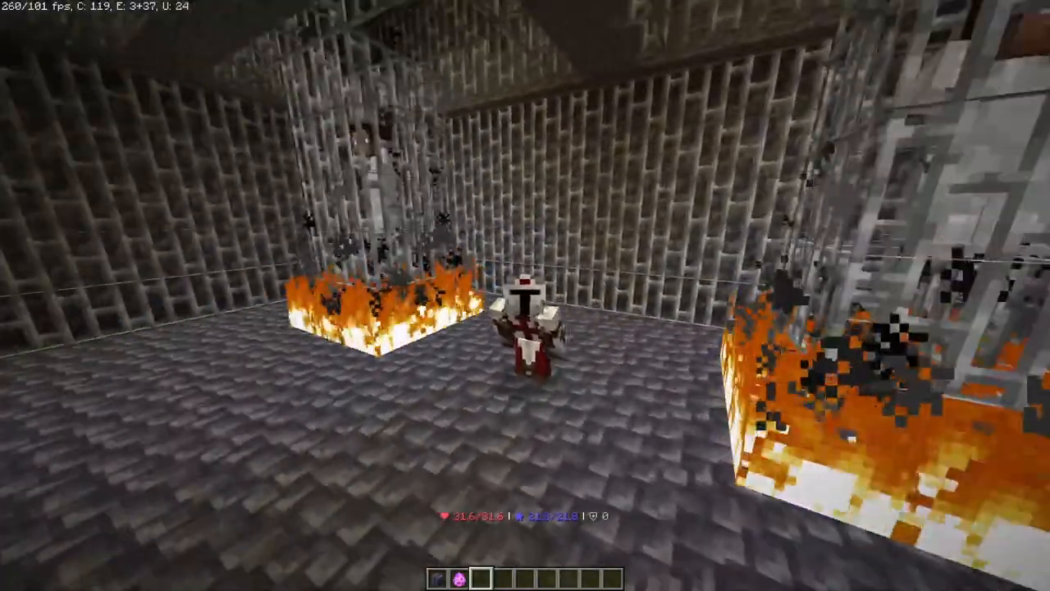
mouse_move(525, 296)
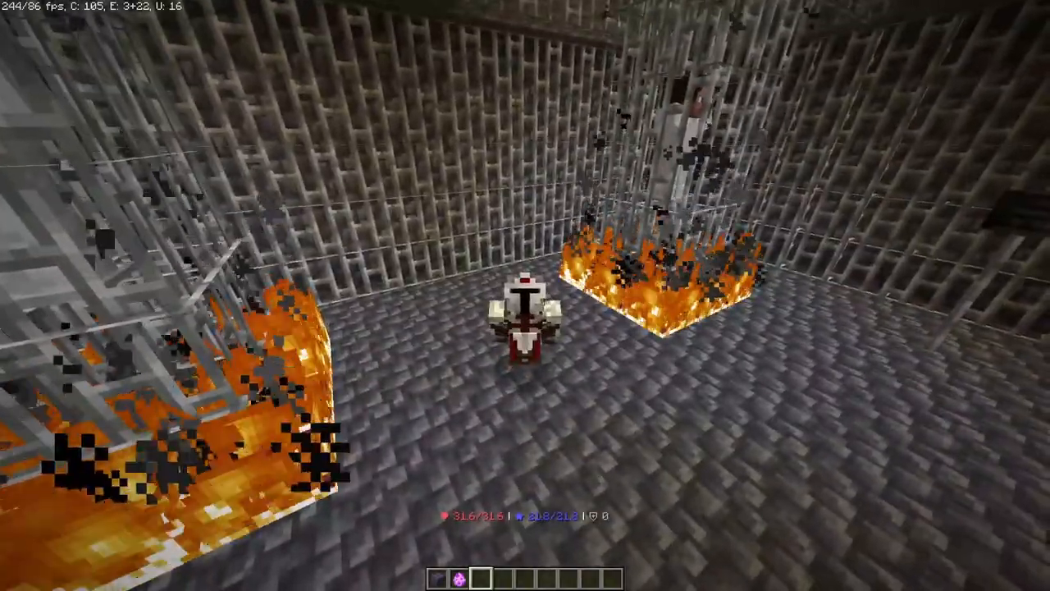
mouse_move(525, 295)
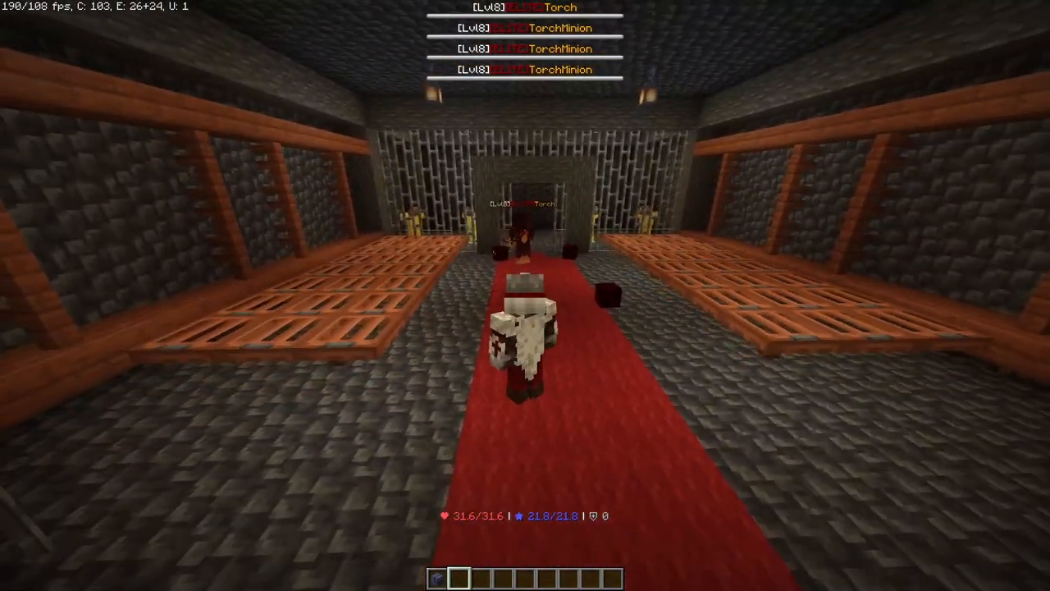
mouse_move(525, 295)
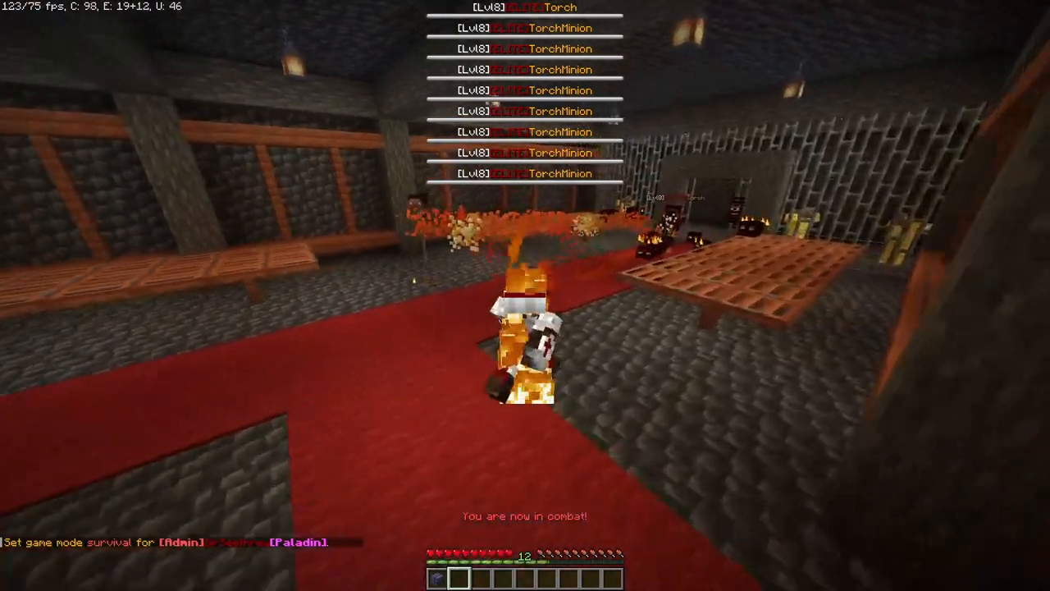
mouse_move(525, 295)
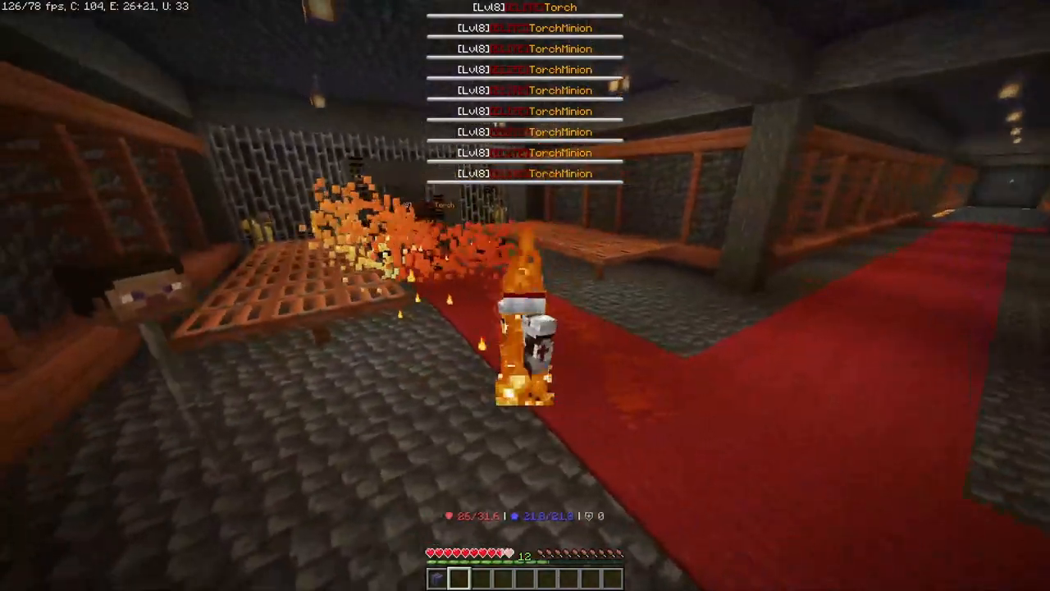
mouse_move(525, 295)
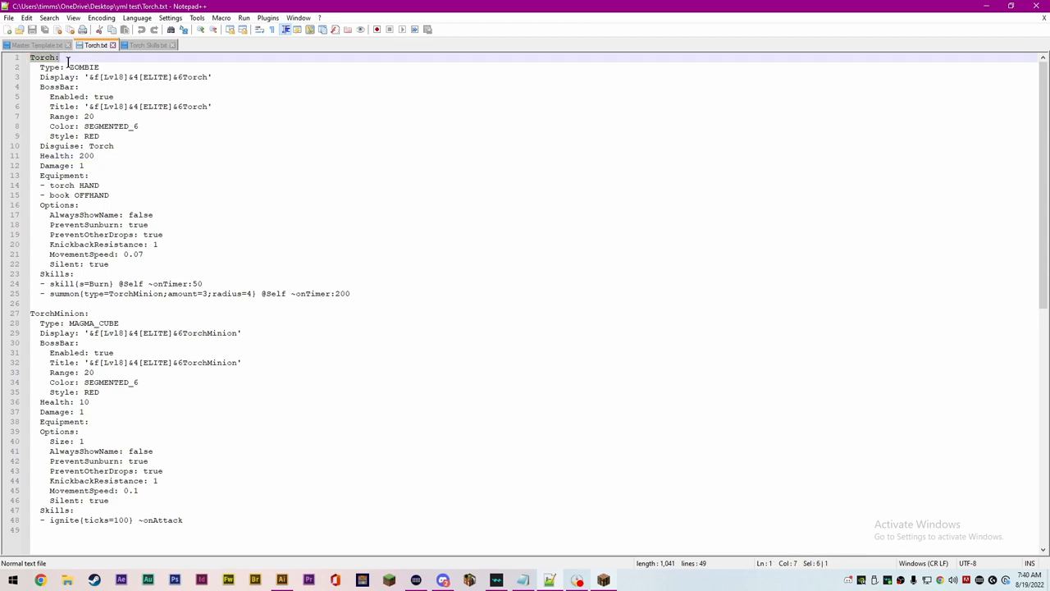
Highlight the Torch heading, Disguise: Torch, Health: 200 and torch HAND equipment lines
click(58, 57)
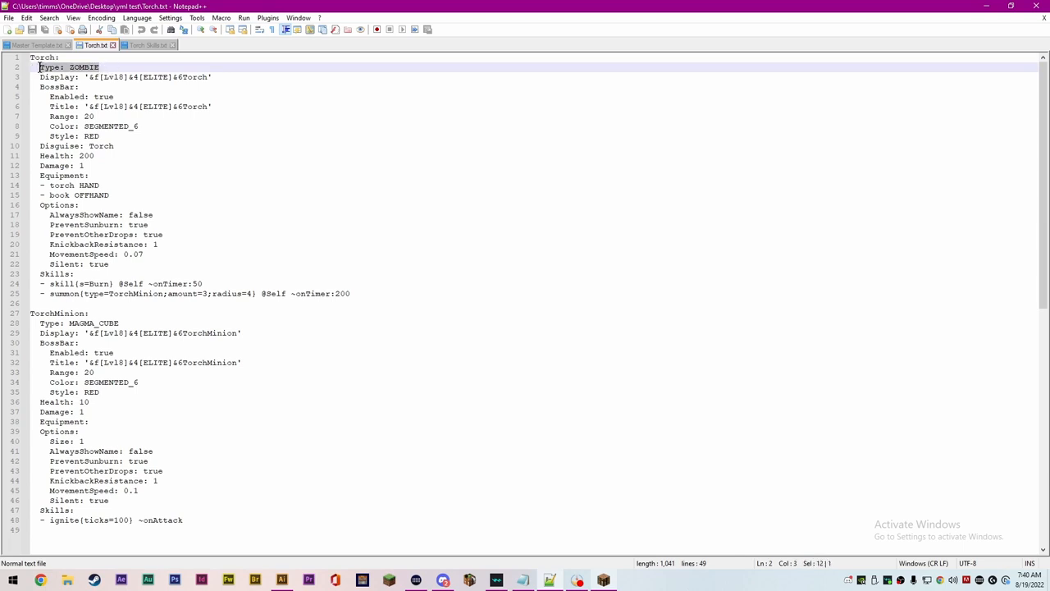
mouse_move(45, 76)
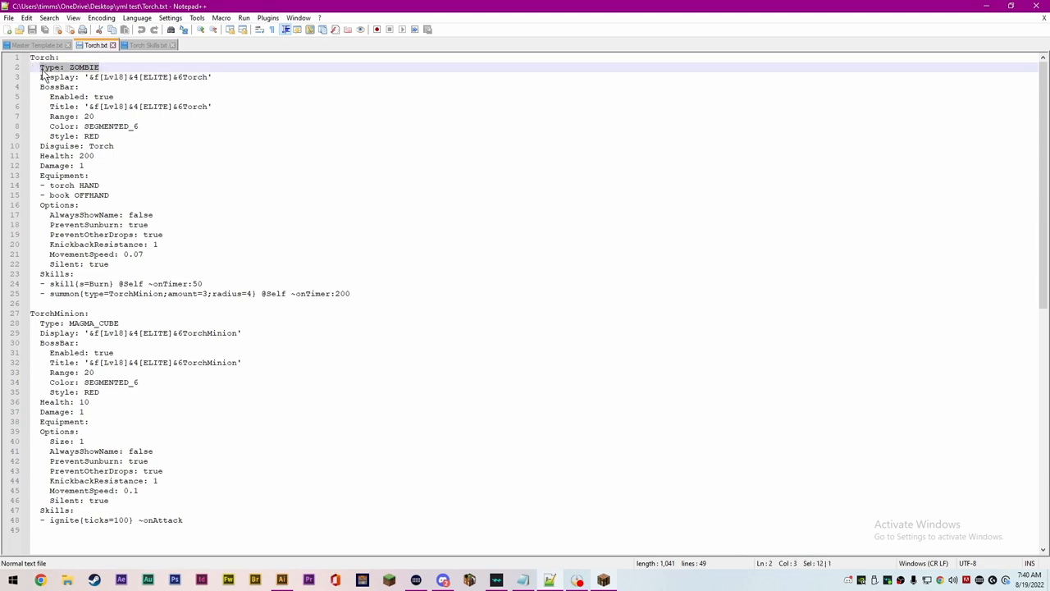
click(102, 146)
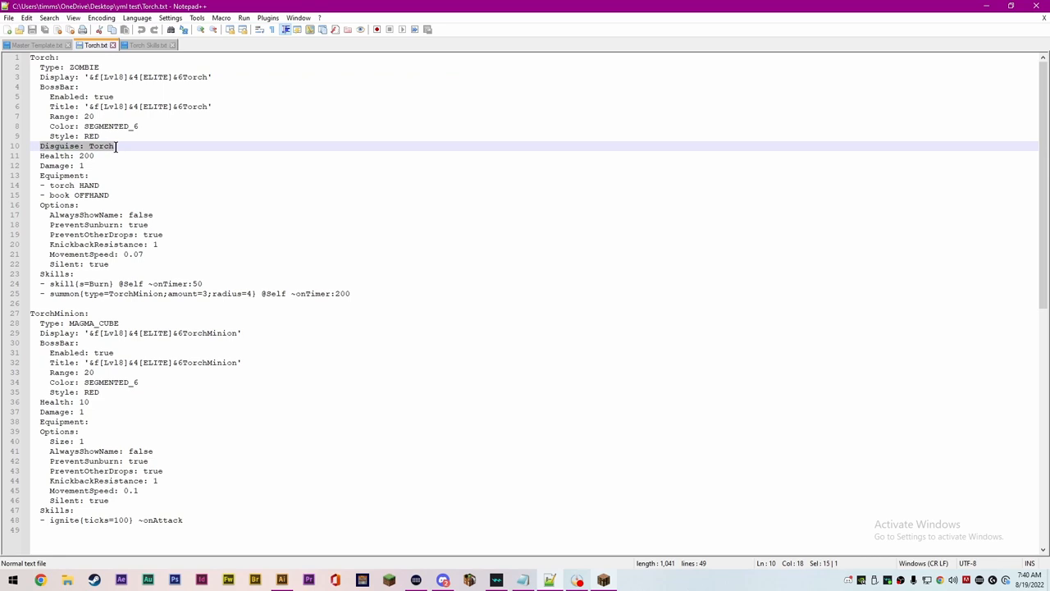
mouse_move(138, 146)
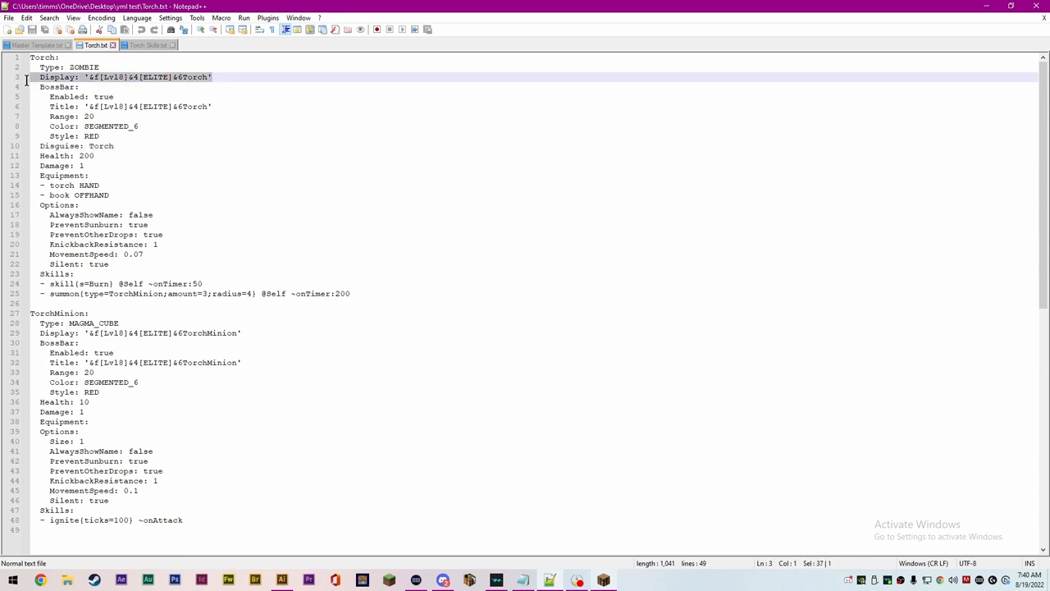
mouse_move(168, 93)
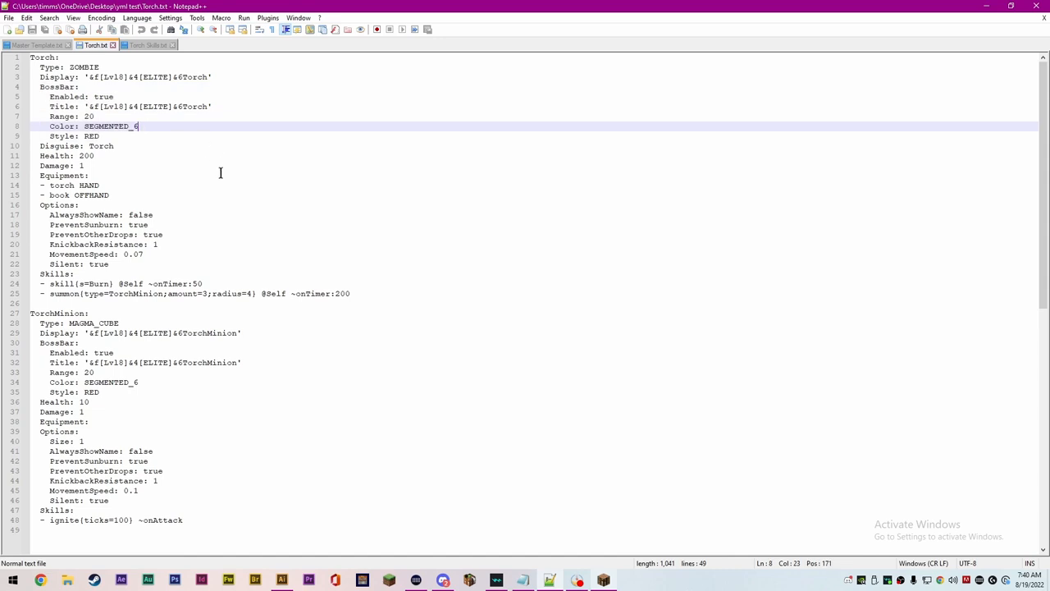
mouse_move(113, 162)
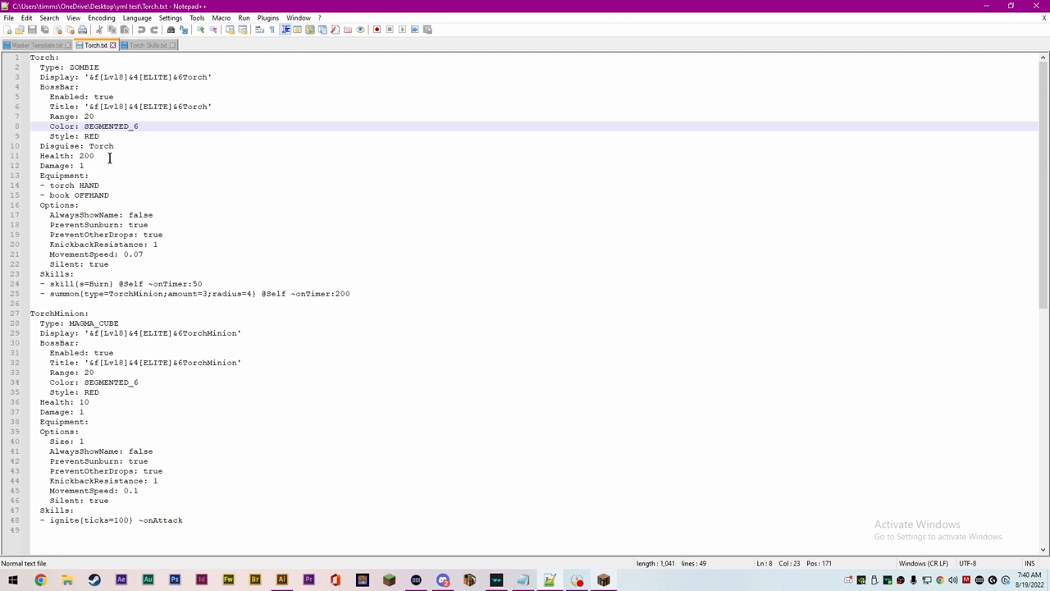
click(159, 156)
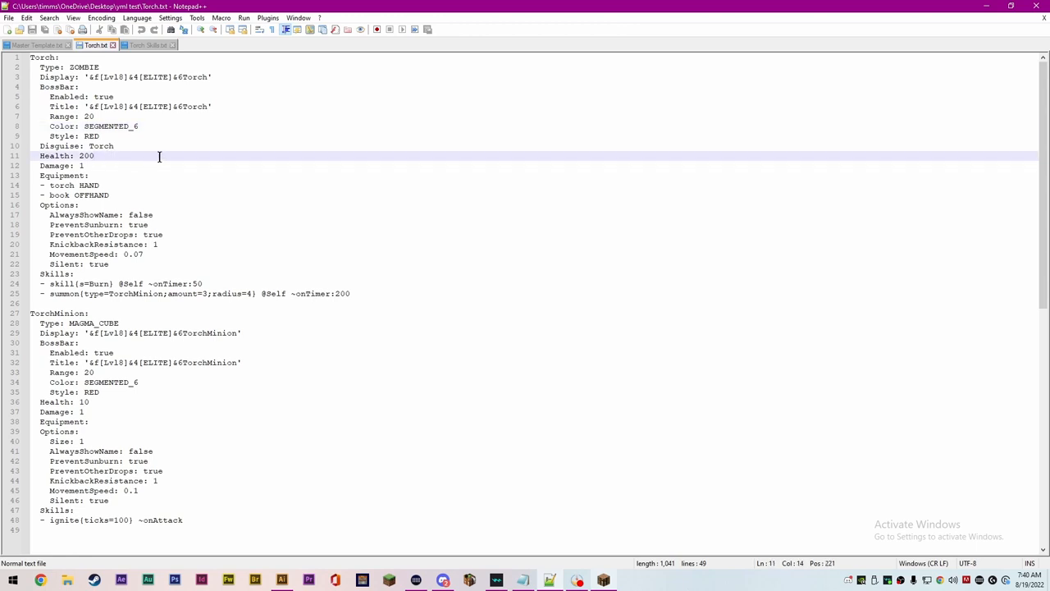
click(84, 165)
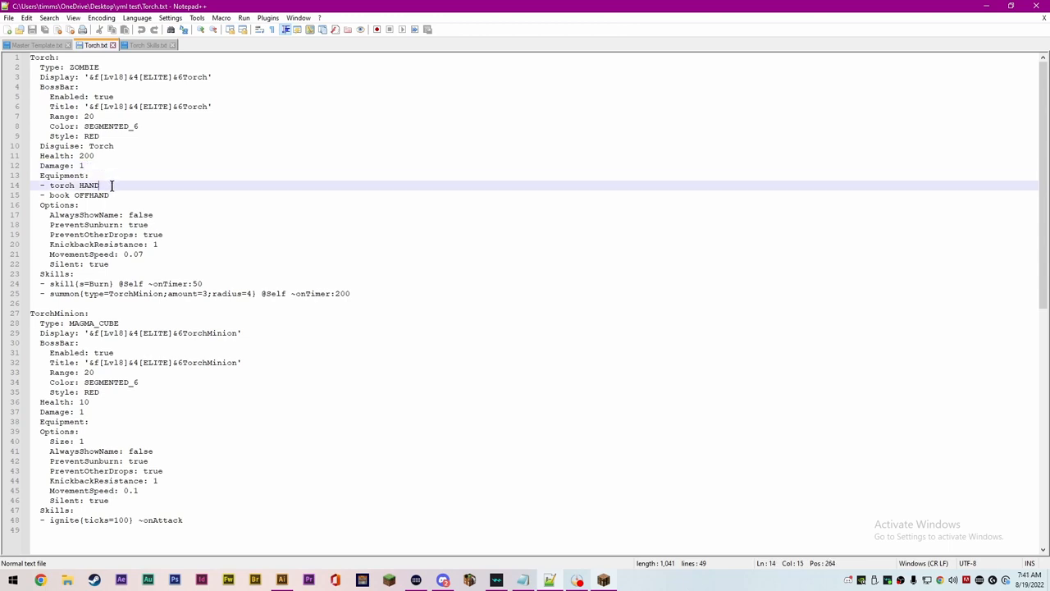
click(109, 195)
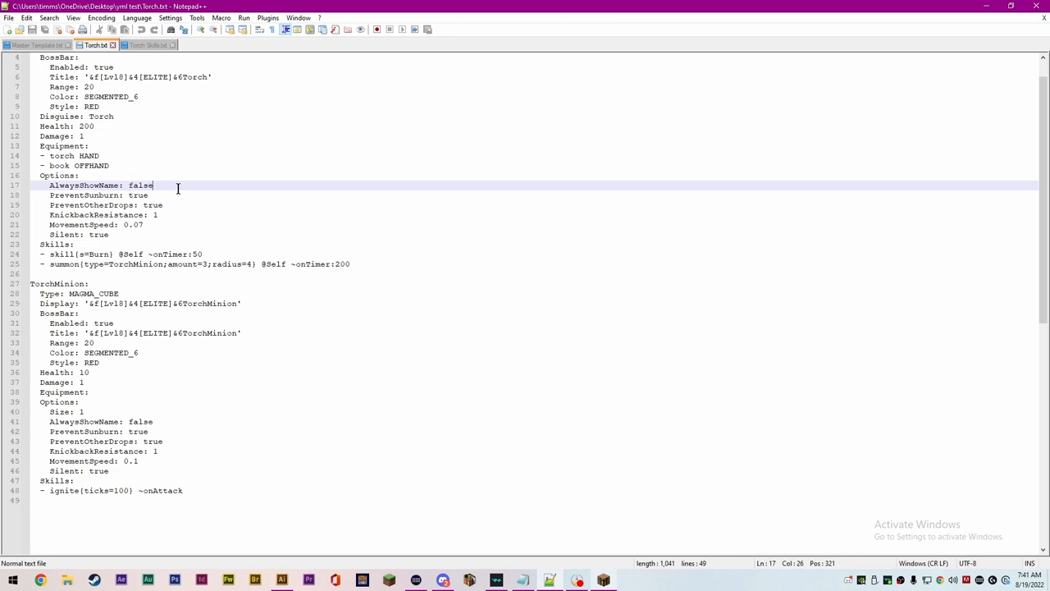
Point out the AlwaysShowName, PreventSunburn, KnockbackResistance, MovementSpeed 0.07 and Silent options
click(148, 195)
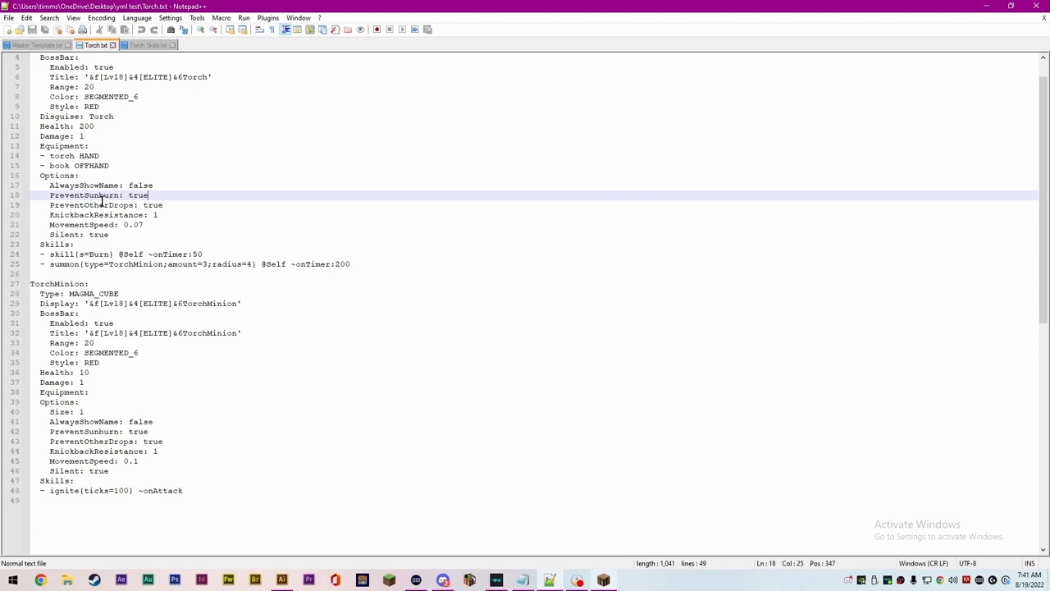
click(168, 206)
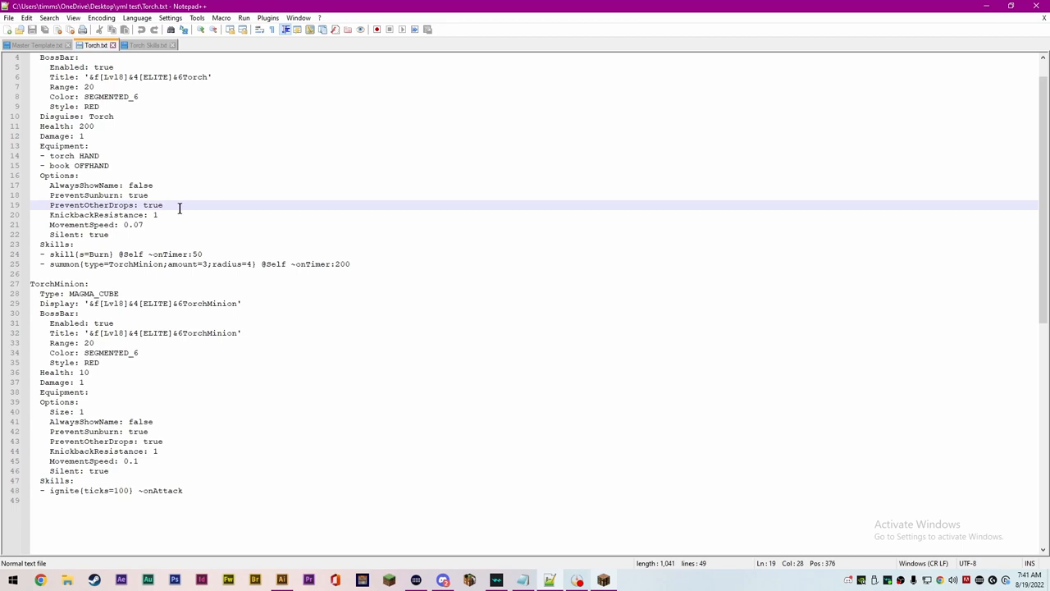
click(64, 214)
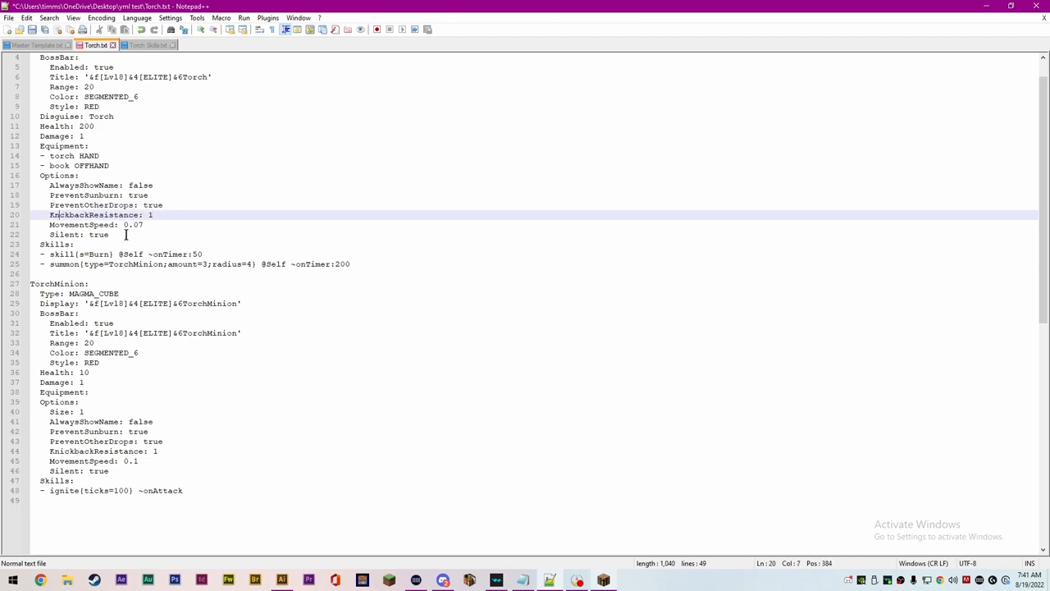
text(1)
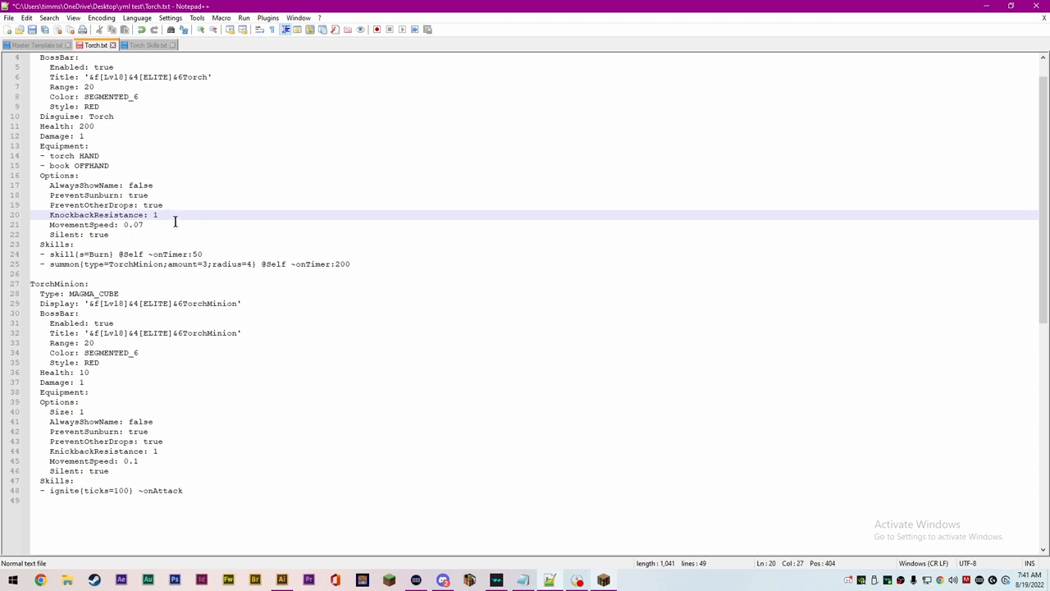
click(159, 225)
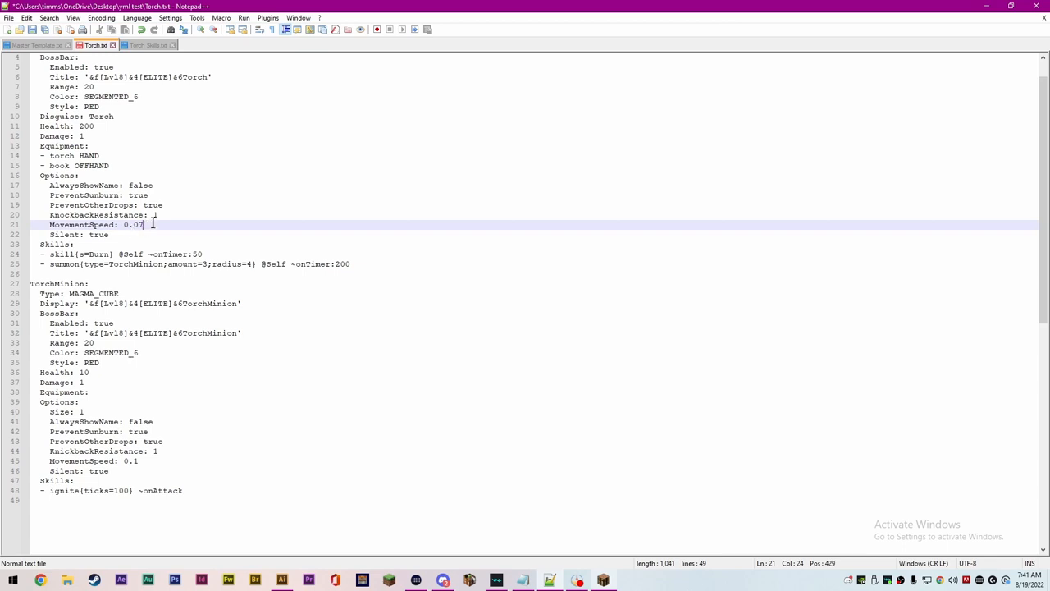
click(141, 234)
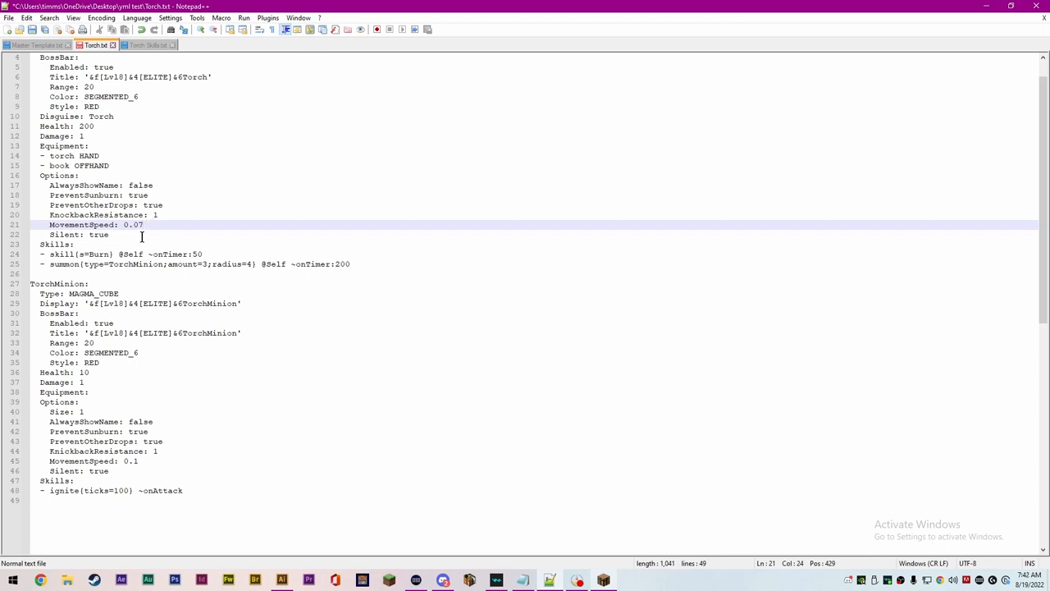
click(109, 234)
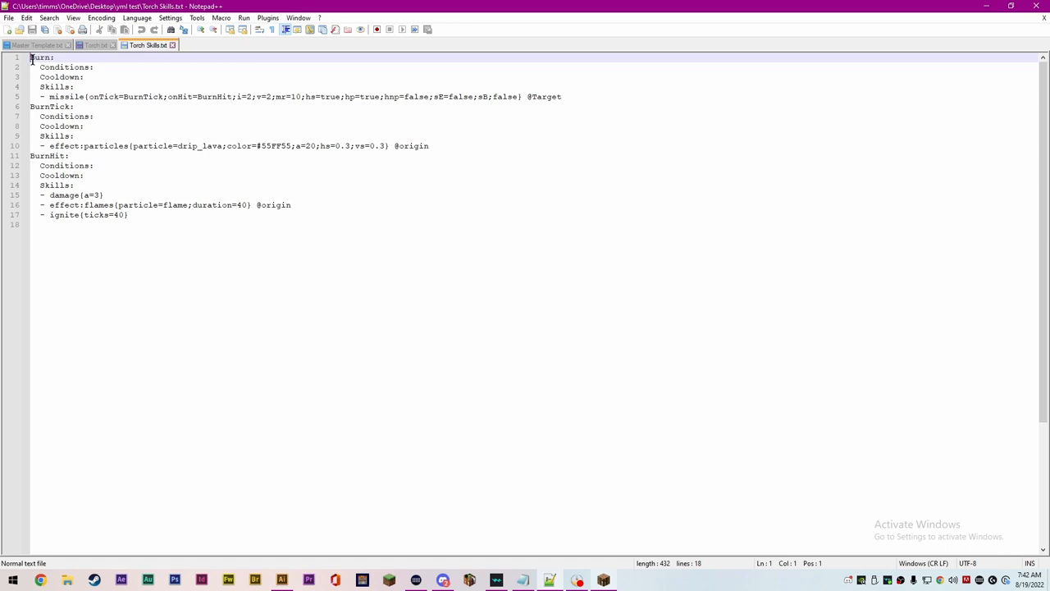
click(95, 44)
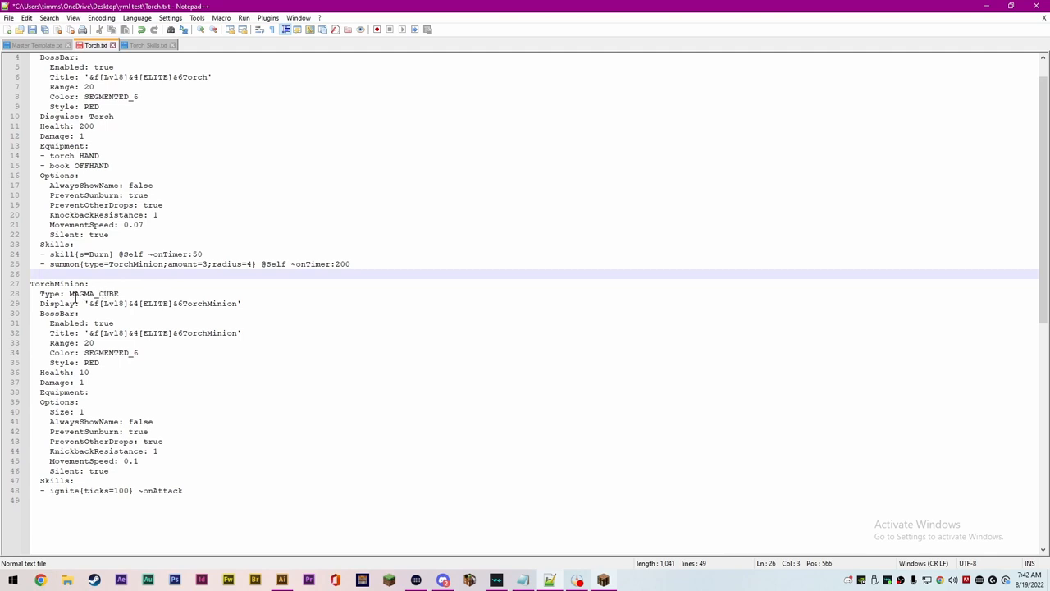
scroll(down, 3)
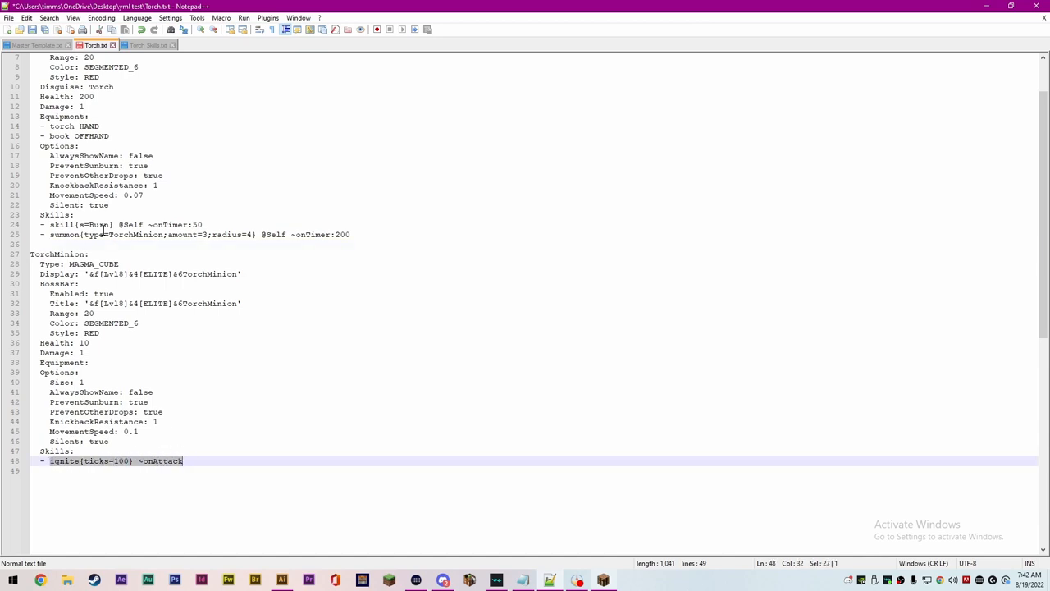
click(104, 422)
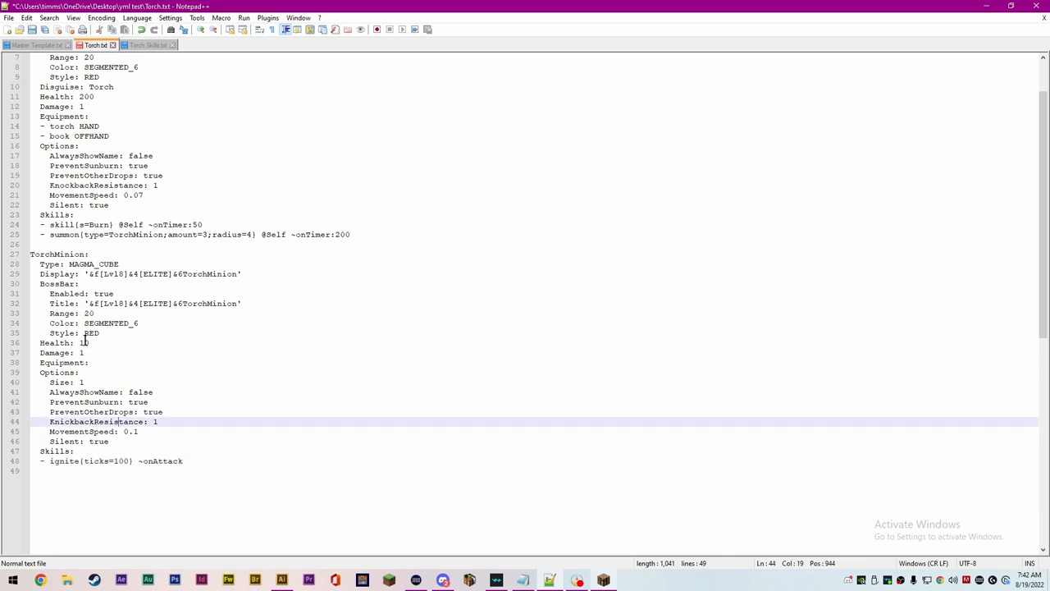
click(85, 342)
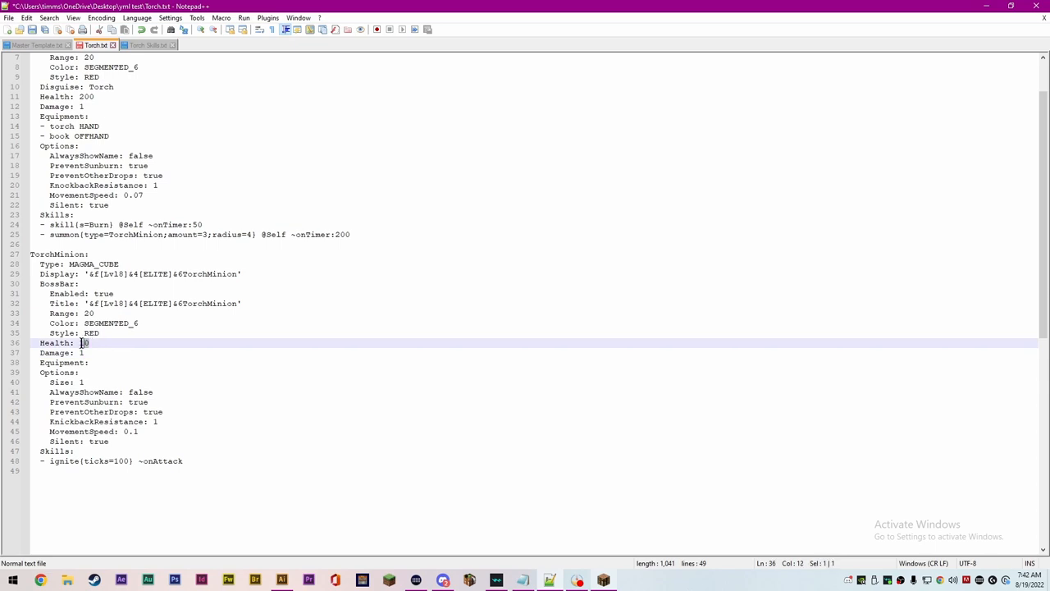
click(122, 353)
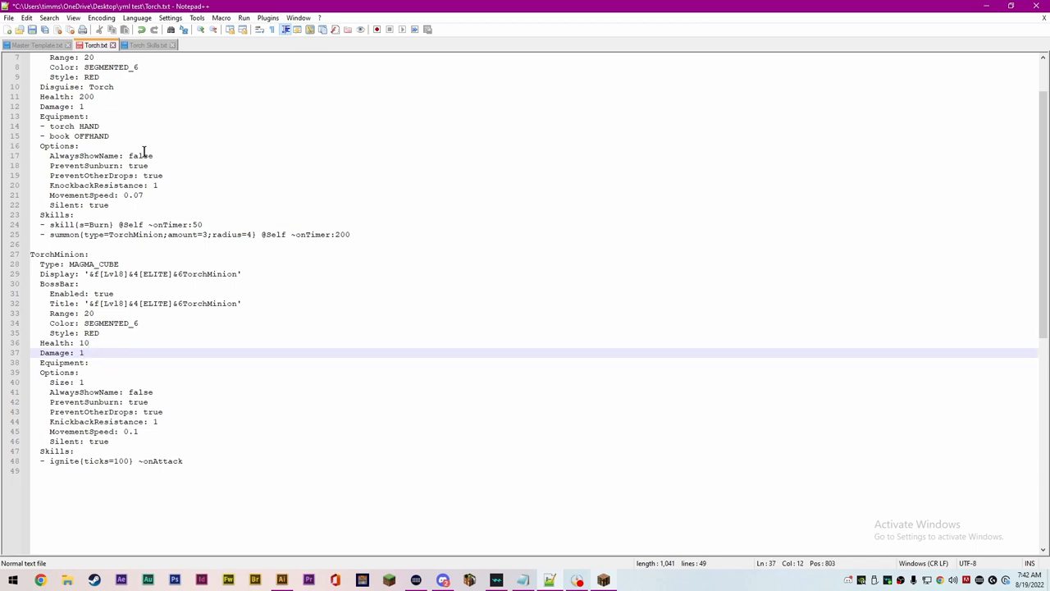
scroll(up, 3)
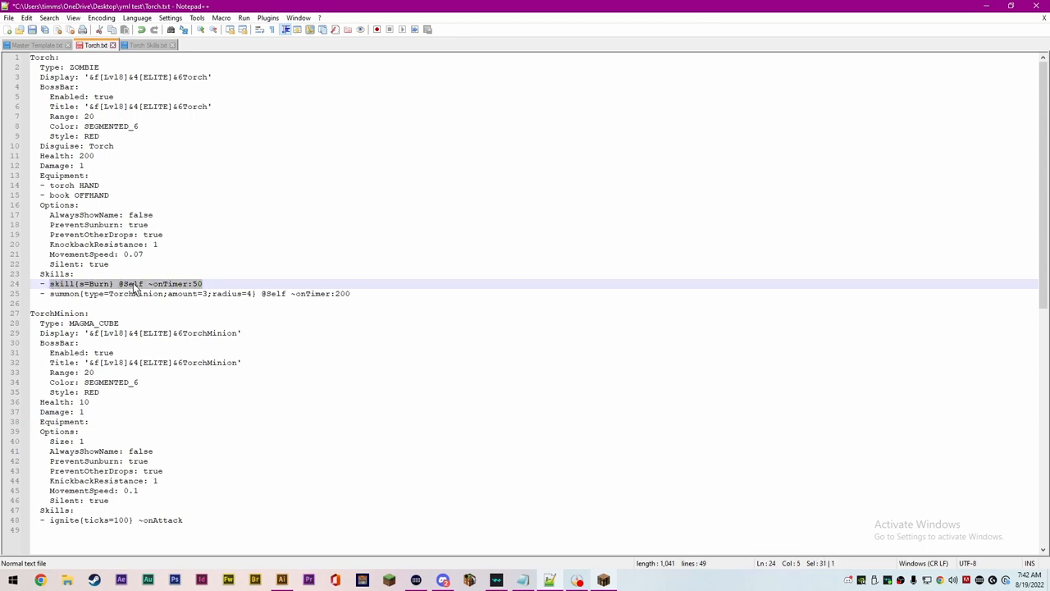
click(150, 284)
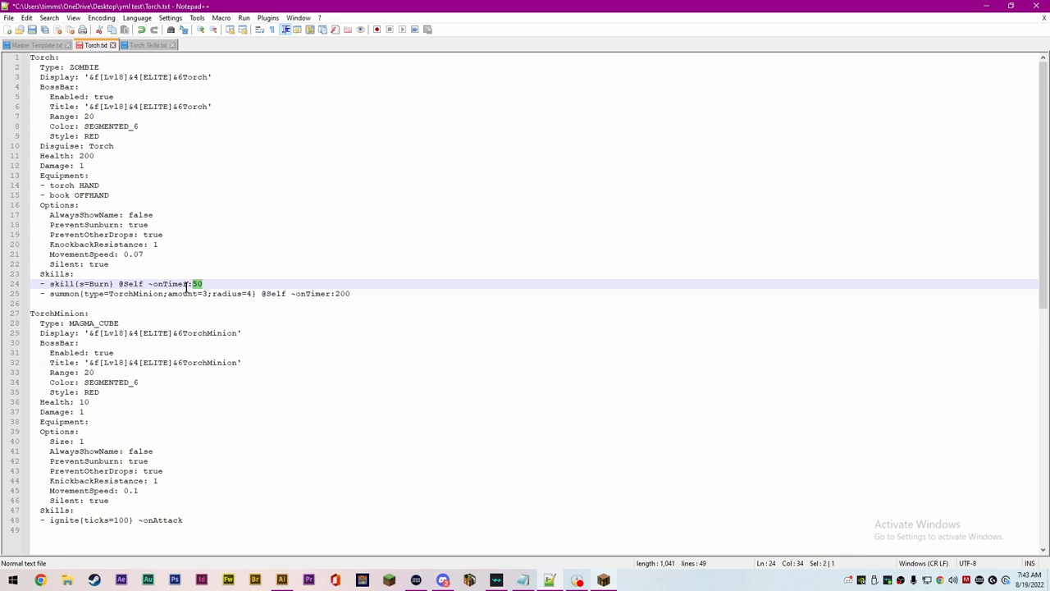
click(146, 283)
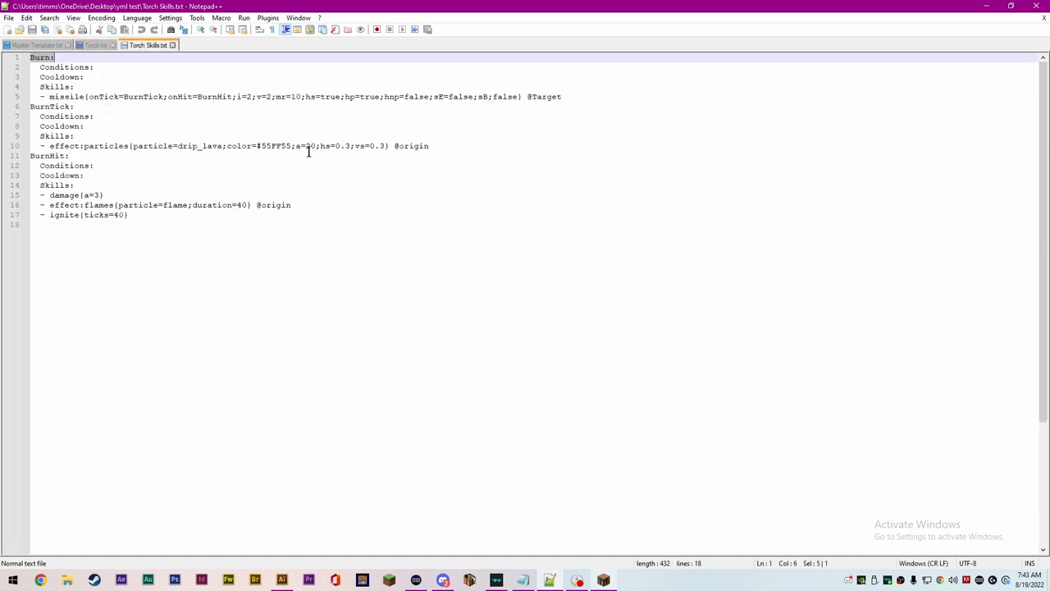
click(75, 136)
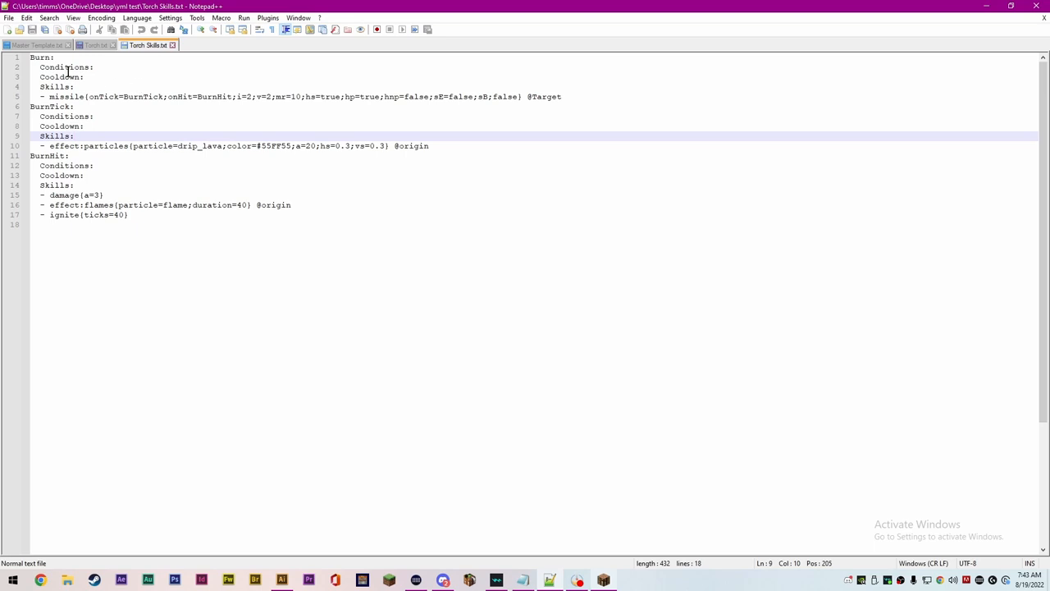
click(30, 57)
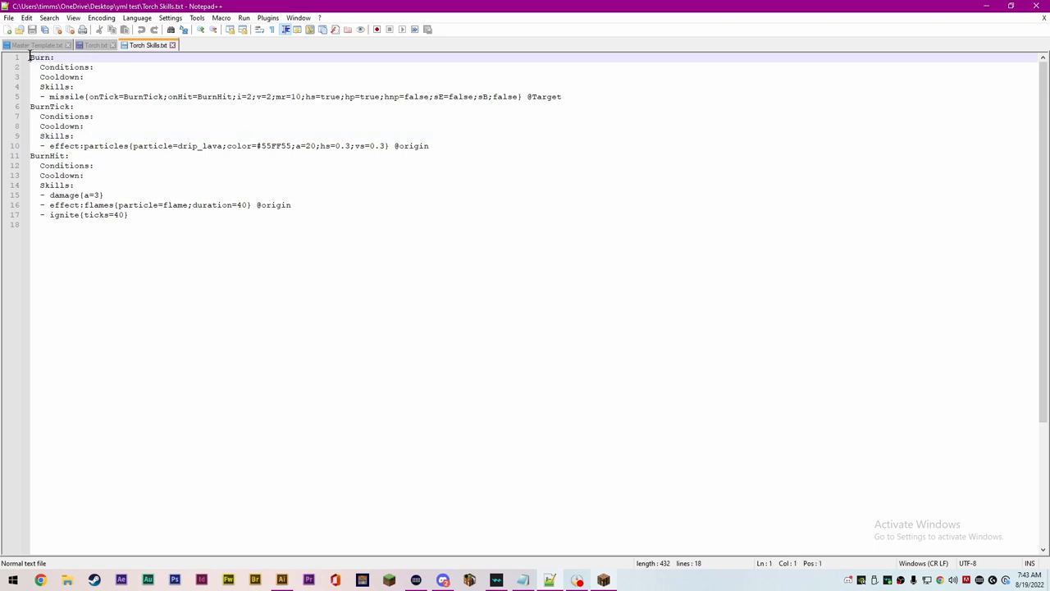
click(54, 57)
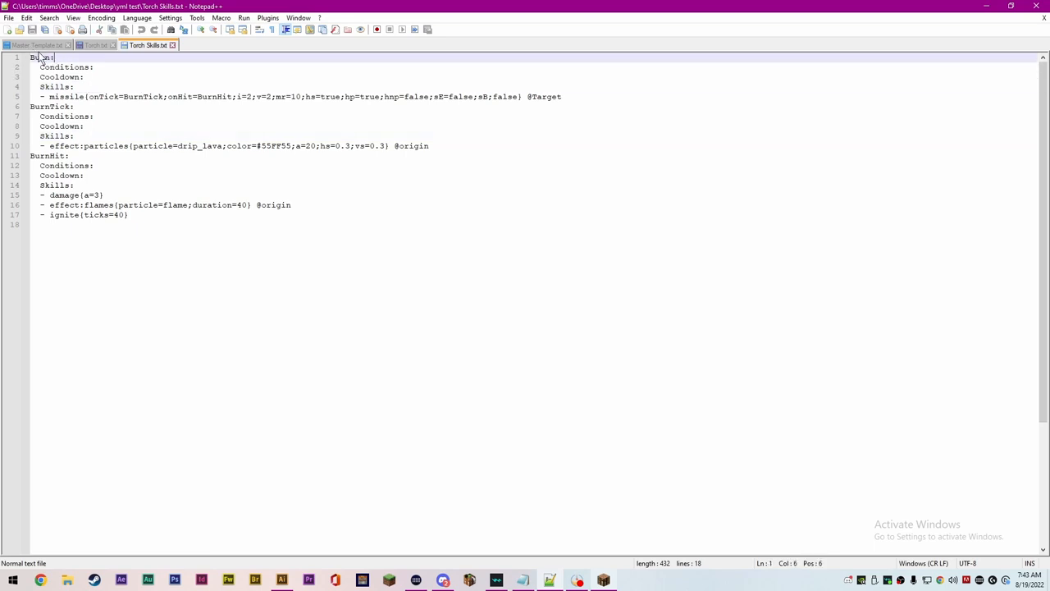
double_click(41, 56)
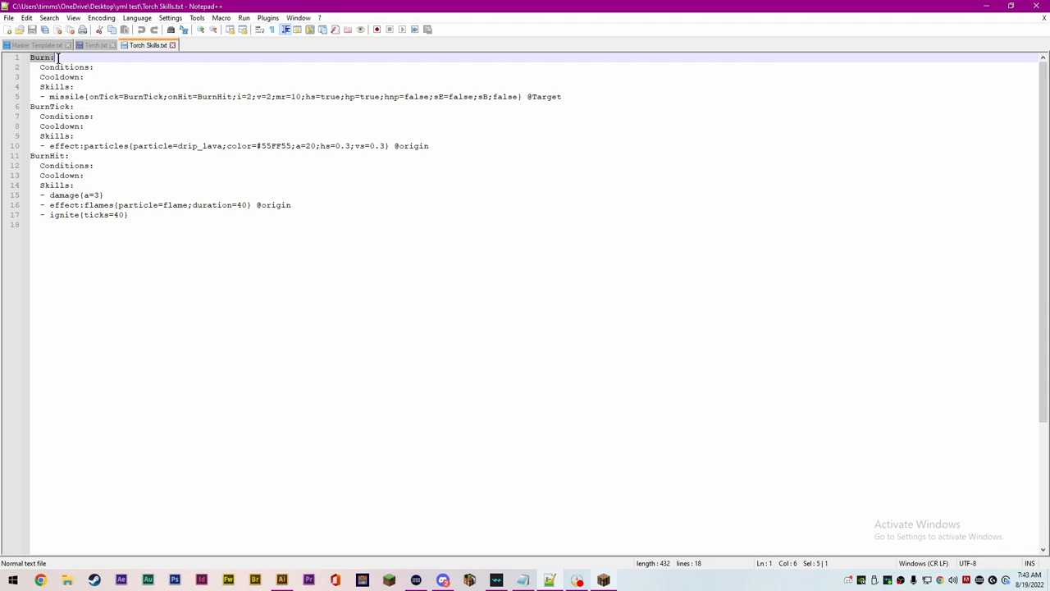
click(90, 68)
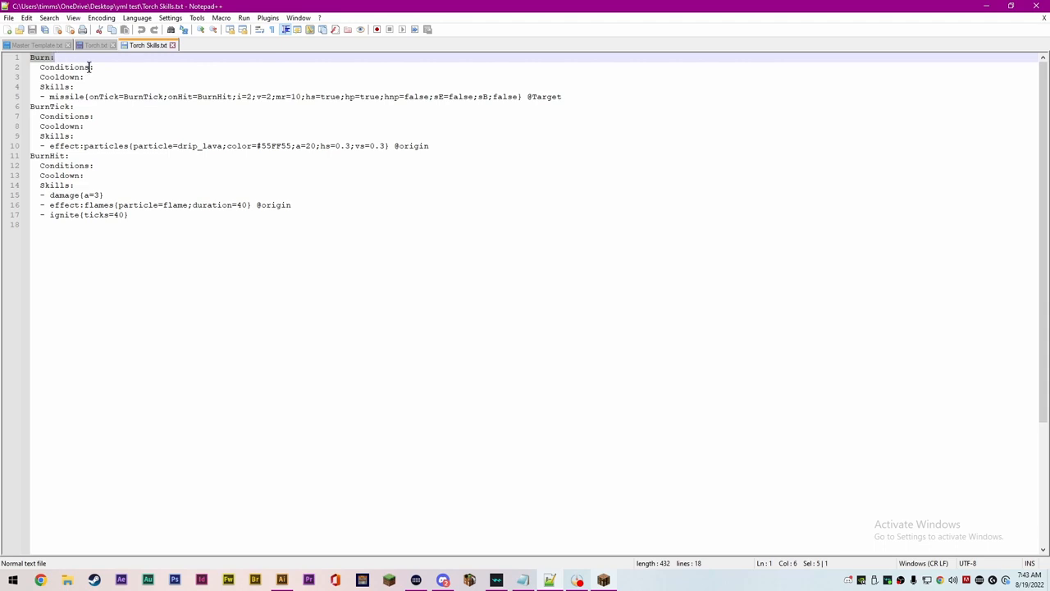
click(85, 77)
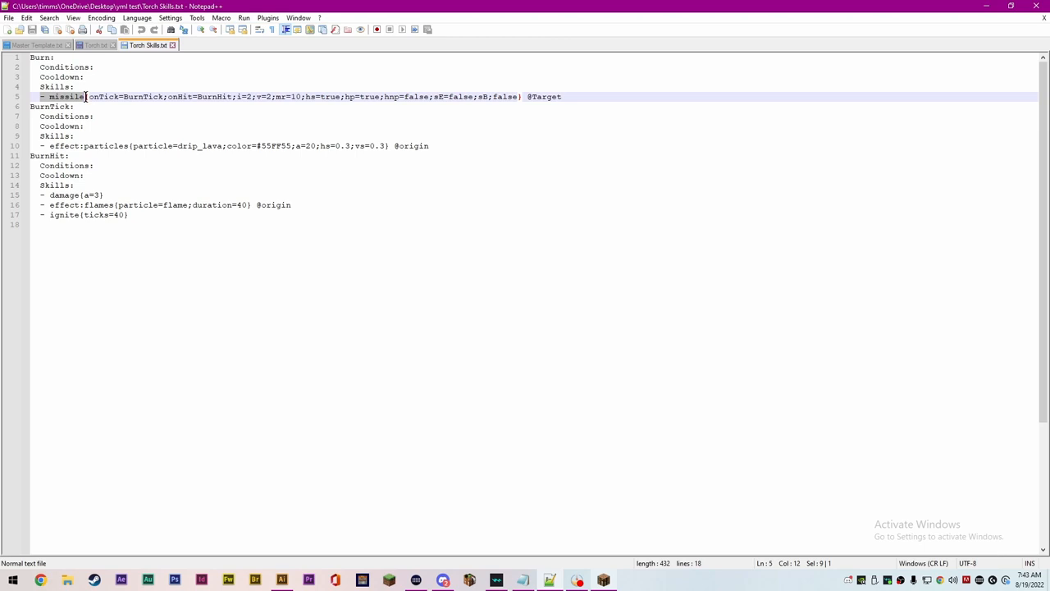
click(86, 96)
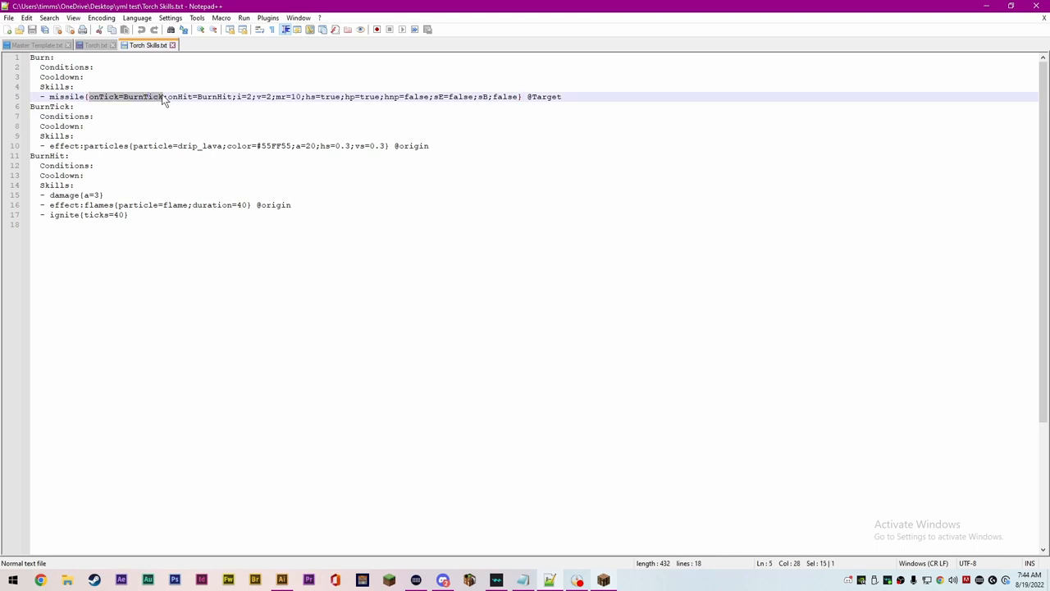
mouse_move(134, 101)
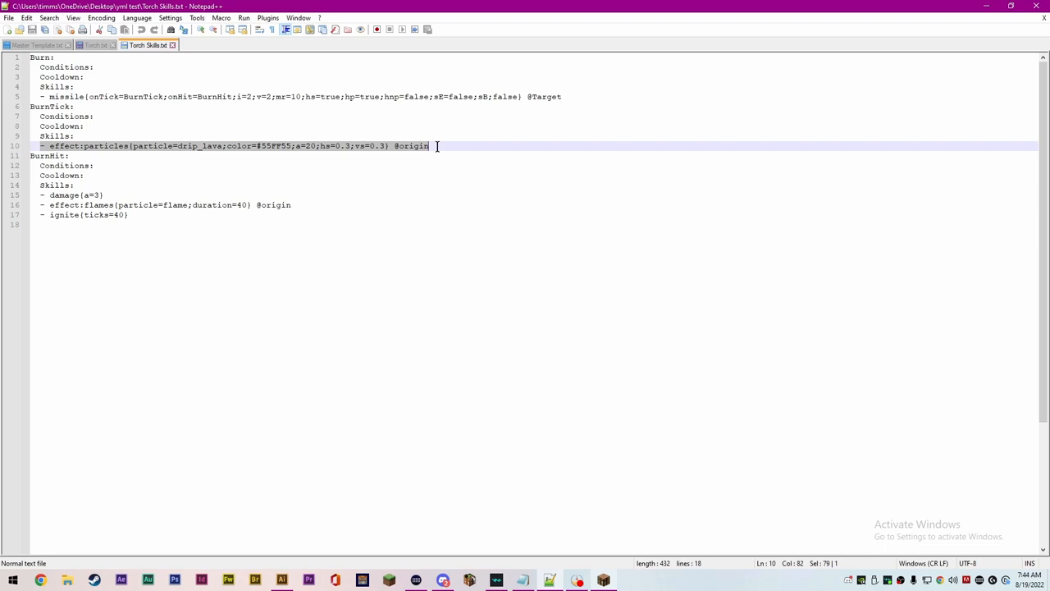
click(61, 146)
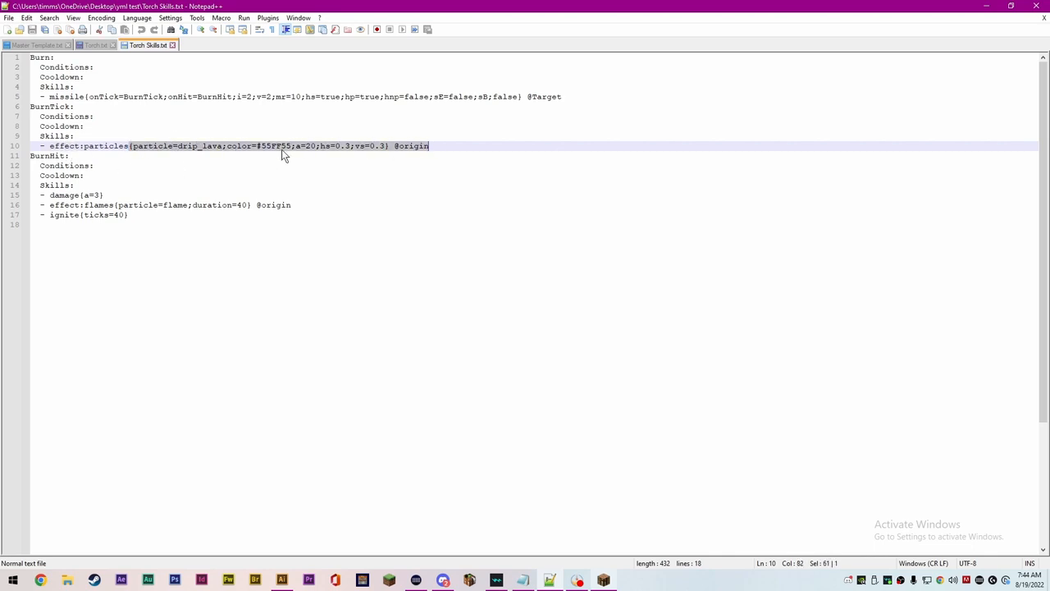
click(253, 146)
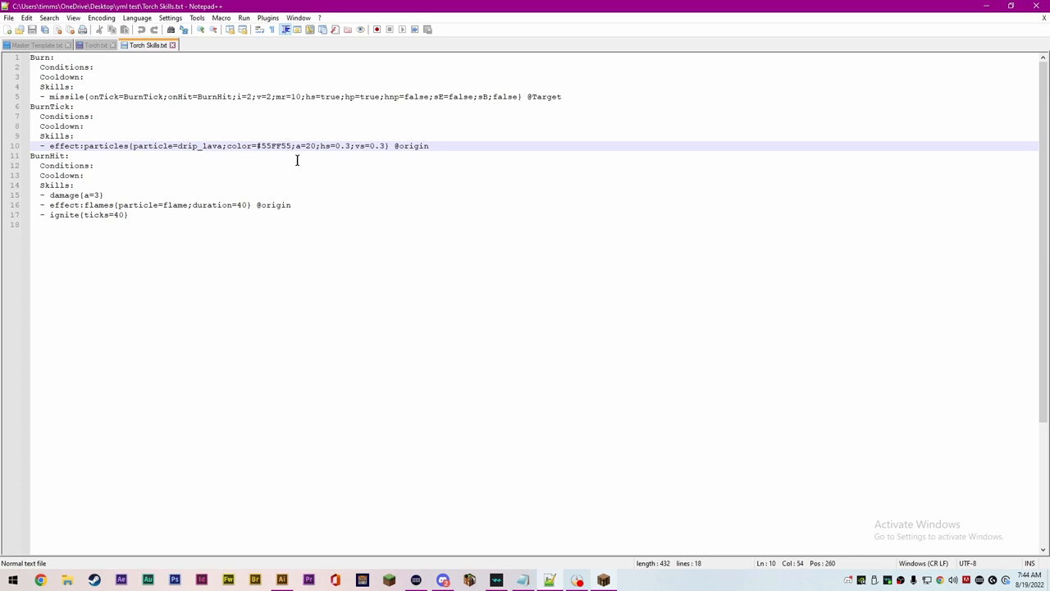
click(298, 146)
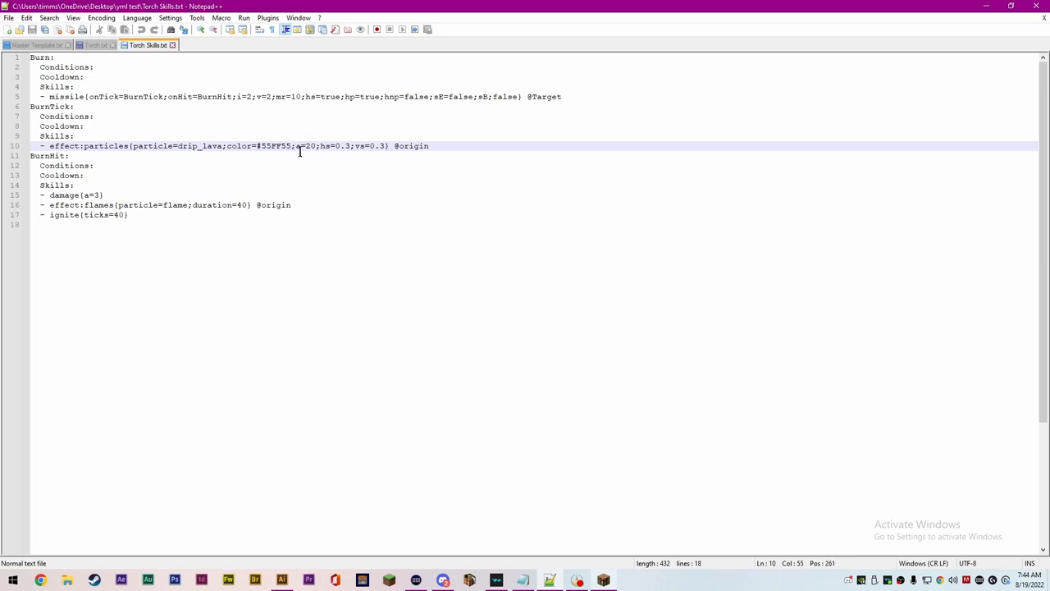
click(70, 156)
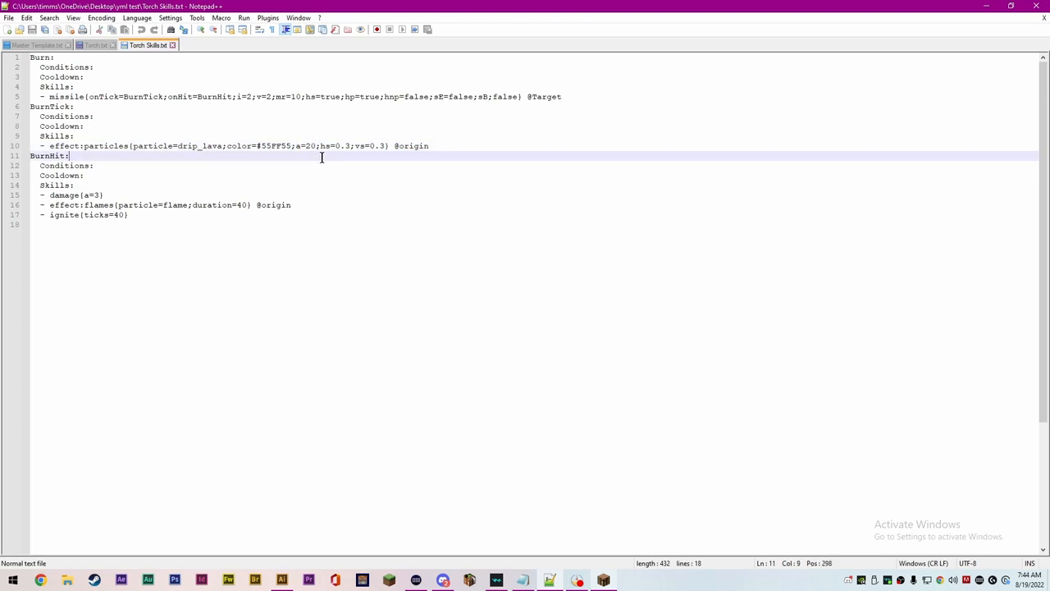
double_click(326, 145)
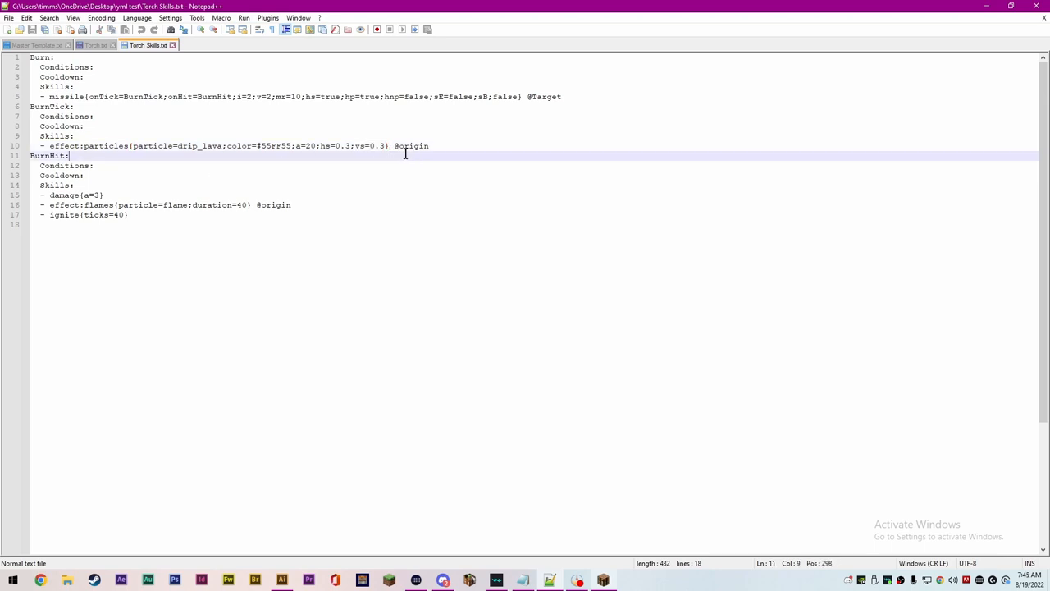
double_click(412, 145)
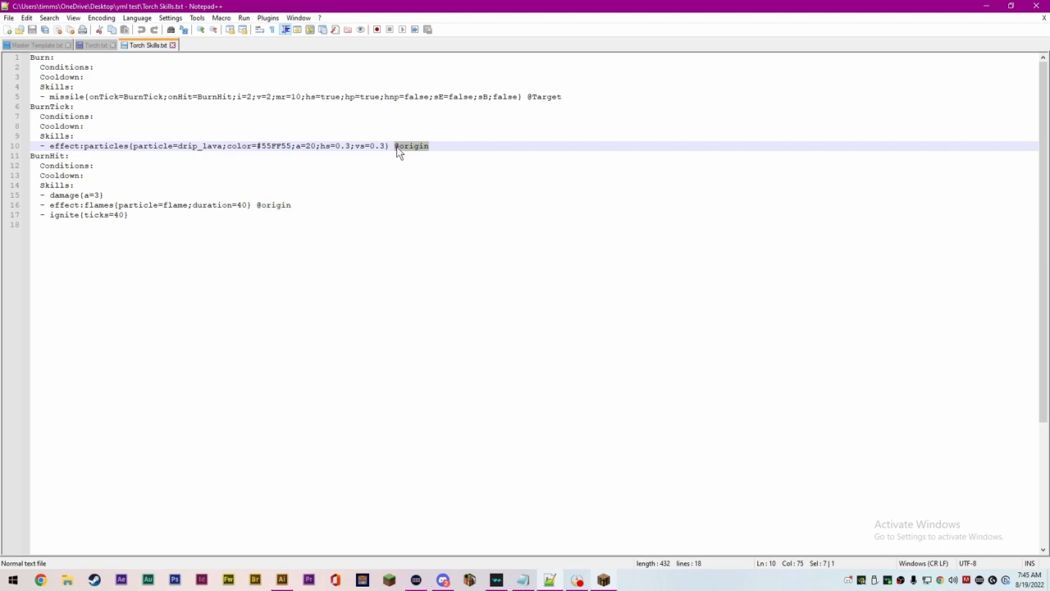
click(395, 146)
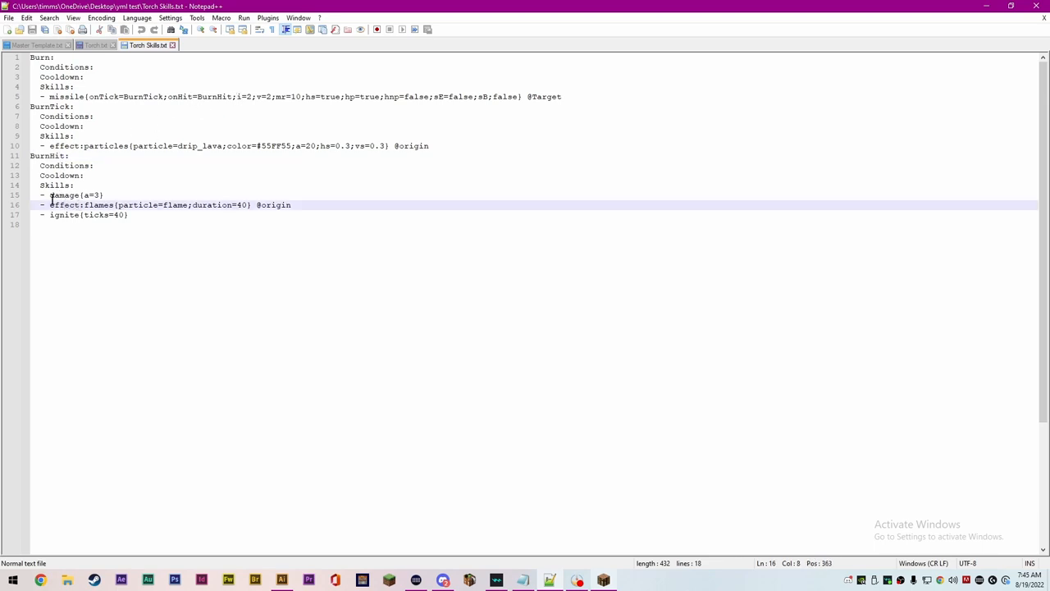
click(102, 196)
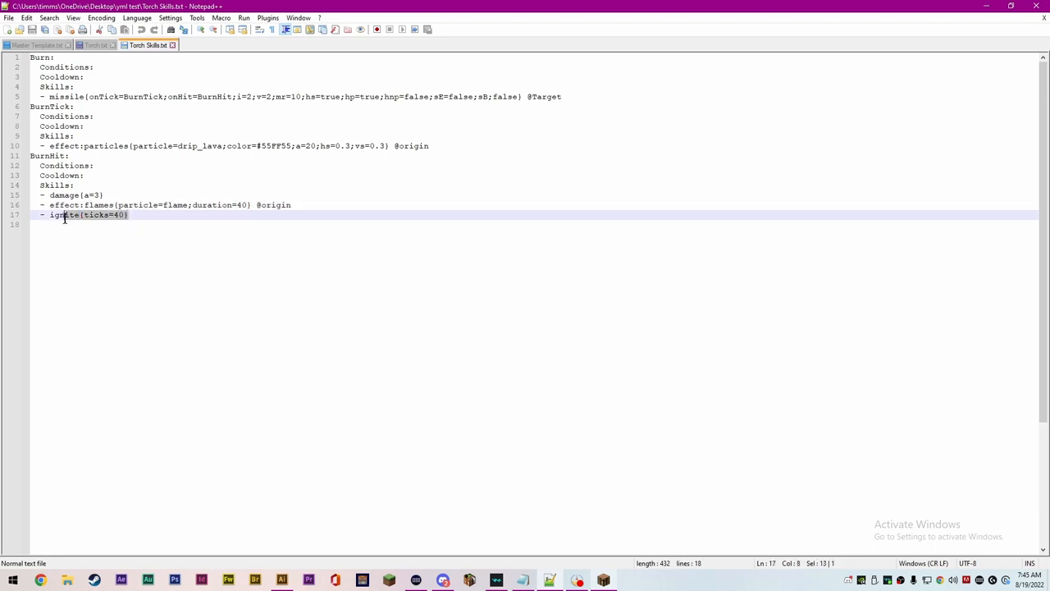
click(179, 214)
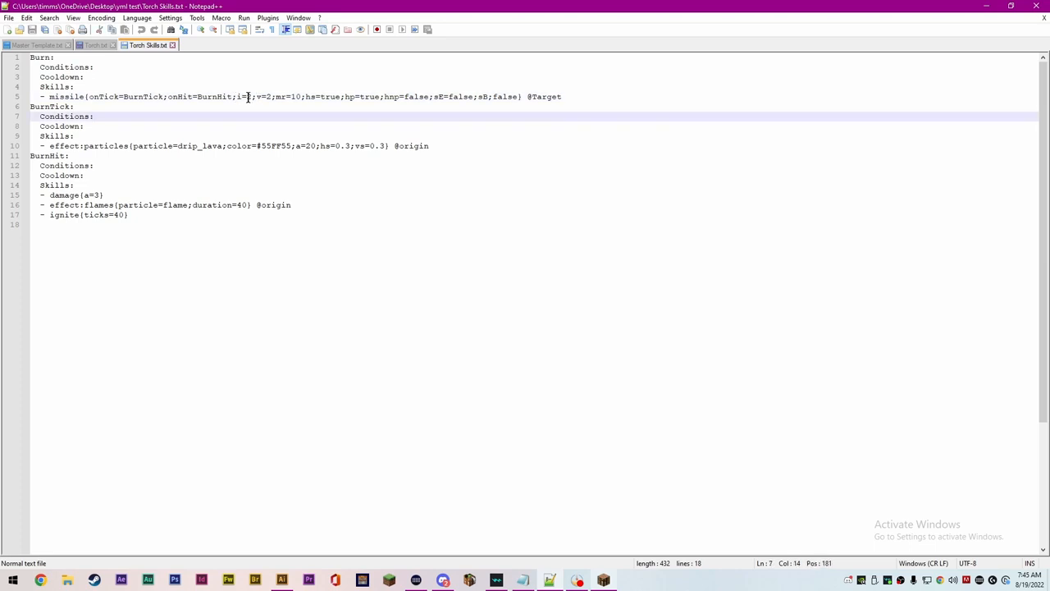
double_click(242, 96)
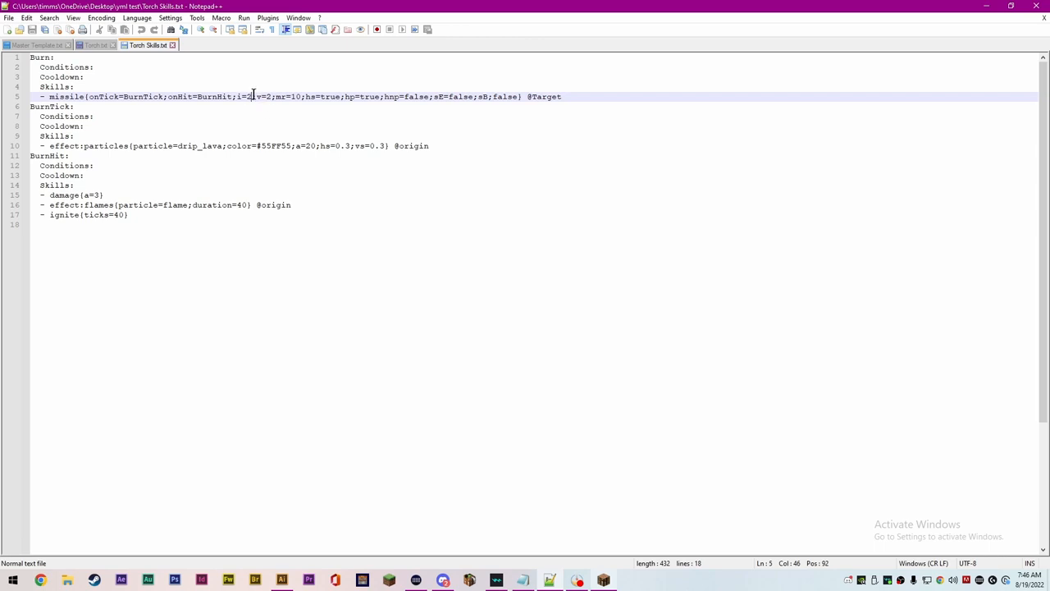
mouse_move(271, 123)
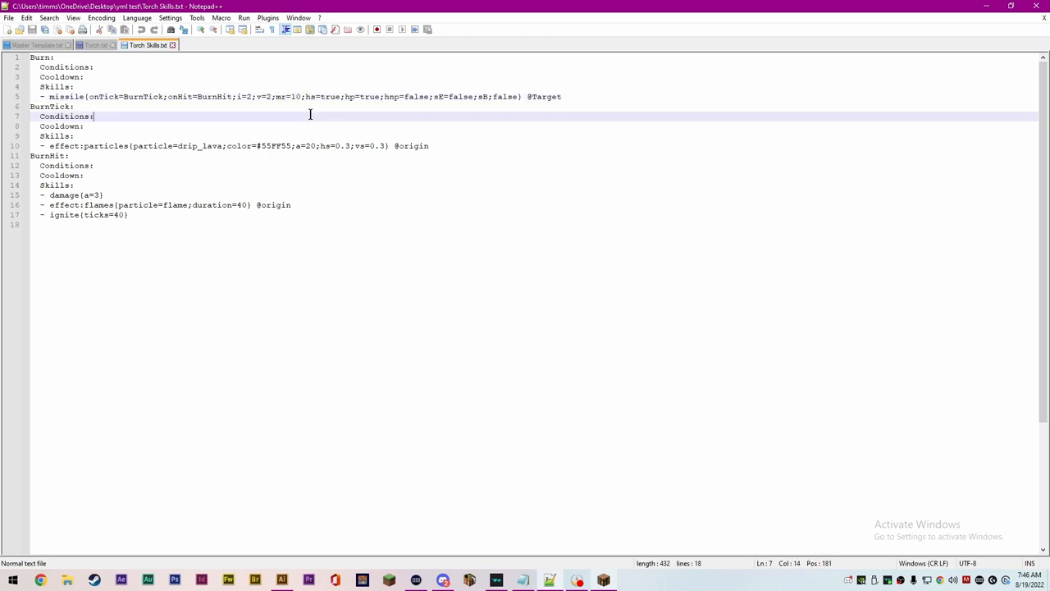
mouse_move(307, 96)
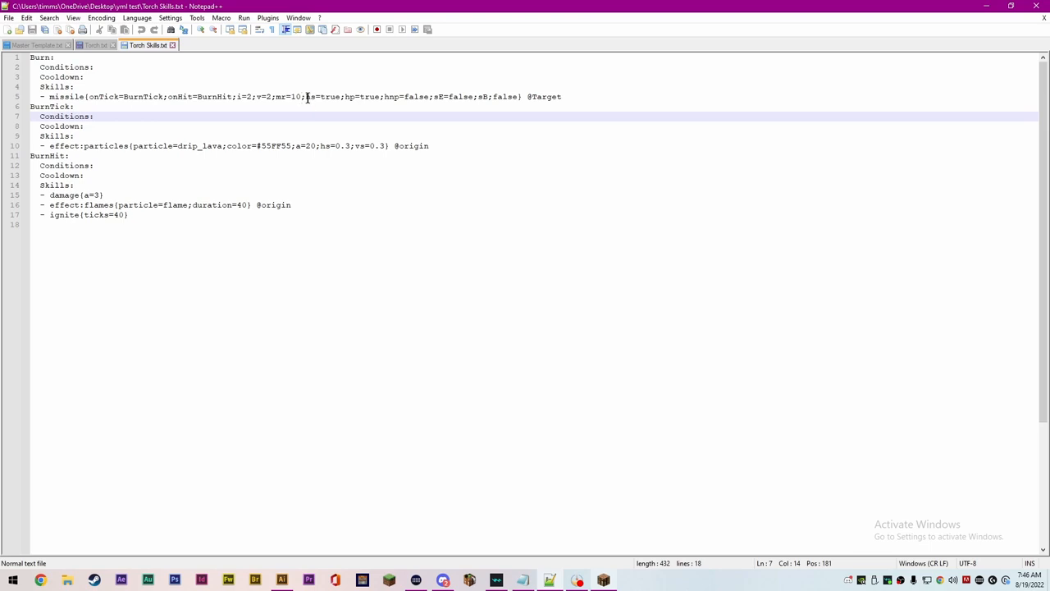
double_click(324, 96)
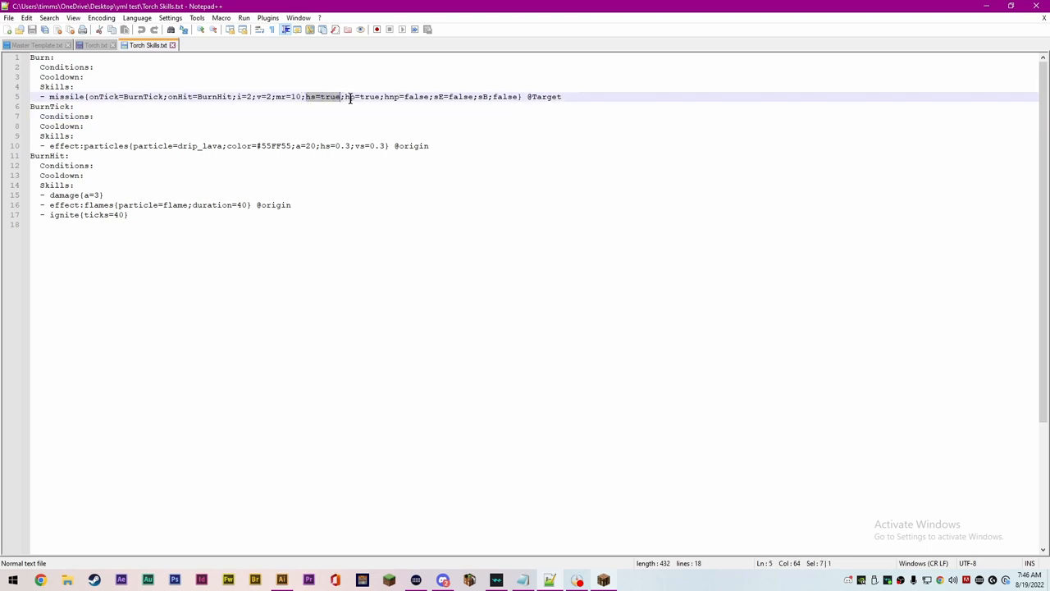
mouse_move(394, 100)
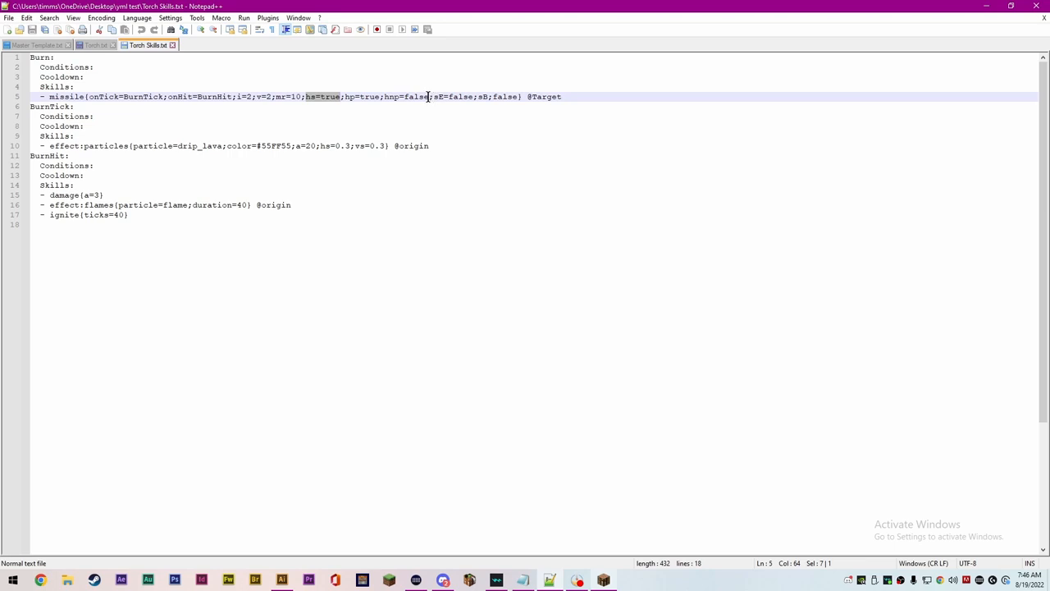
click(468, 115)
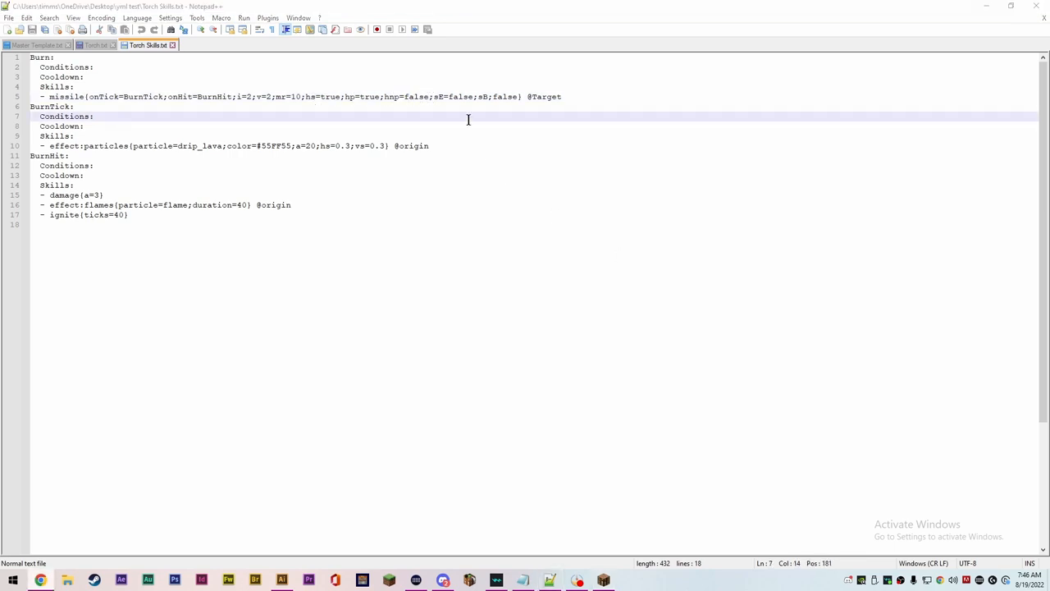
double_click(364, 96)
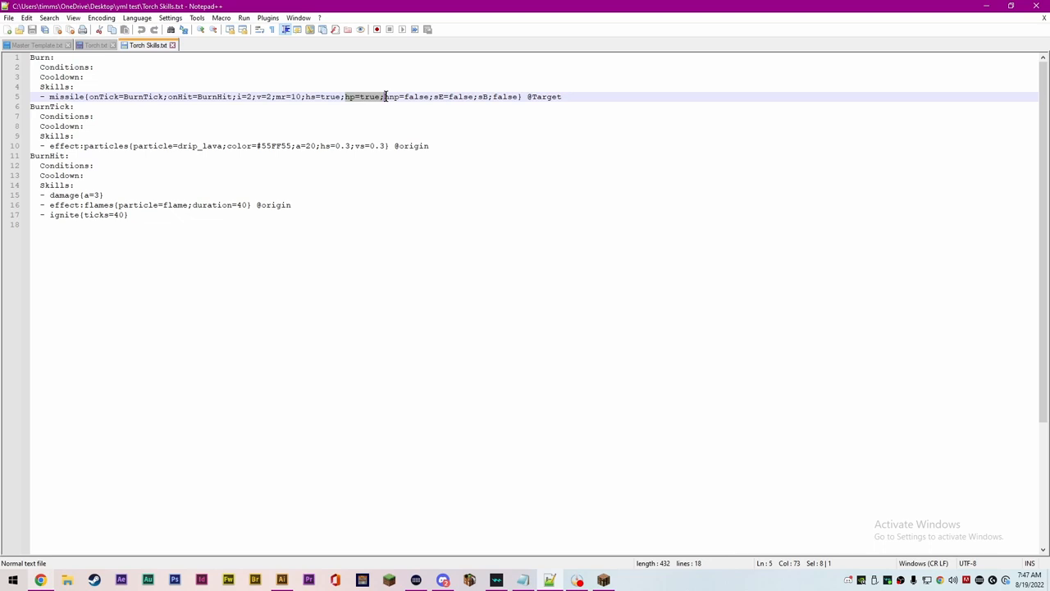
click(384, 96)
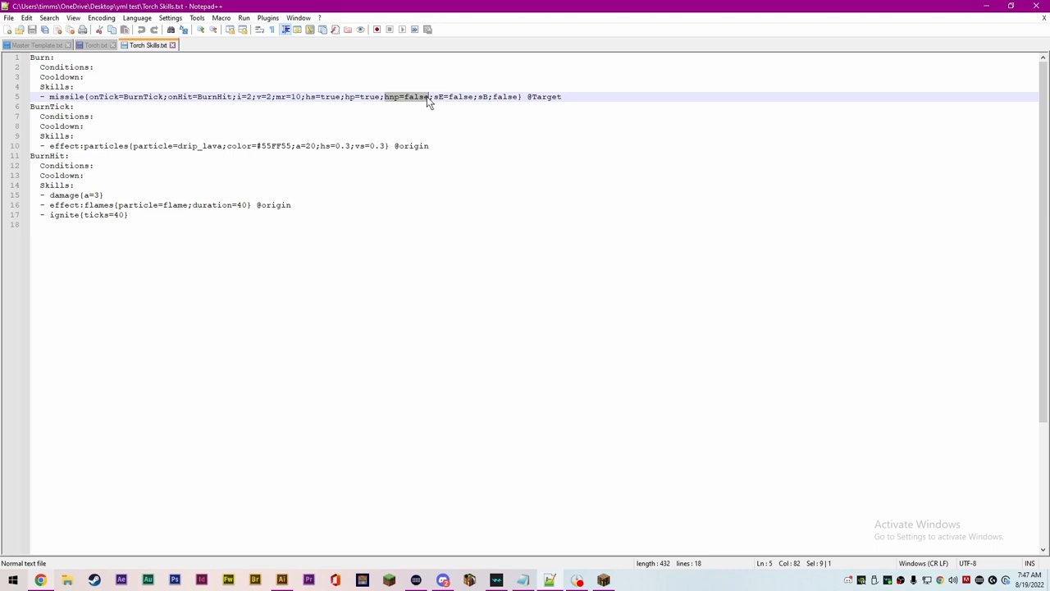
mouse_move(327, 96)
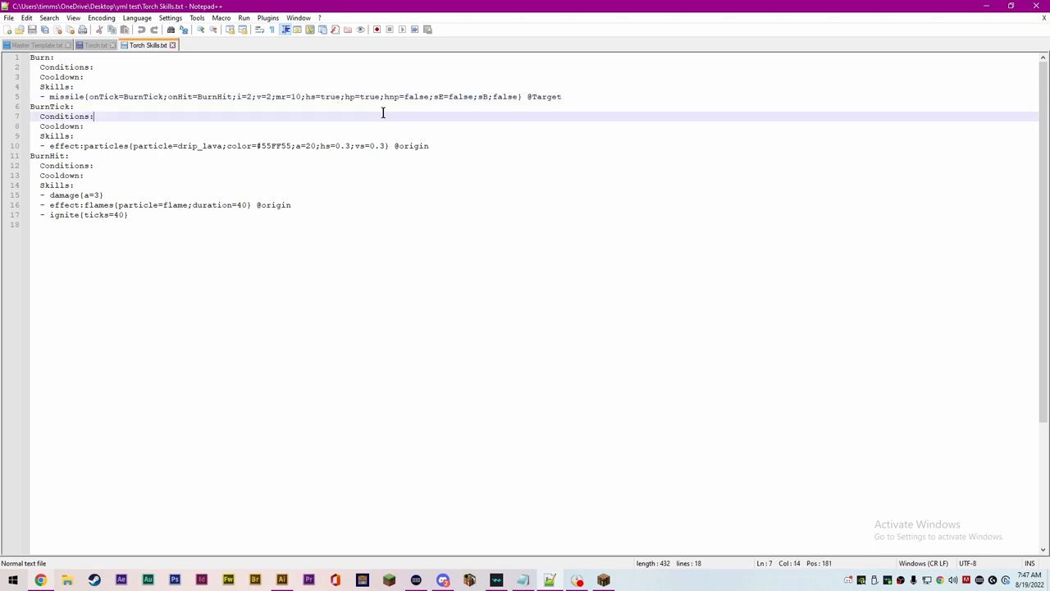
mouse_move(474, 104)
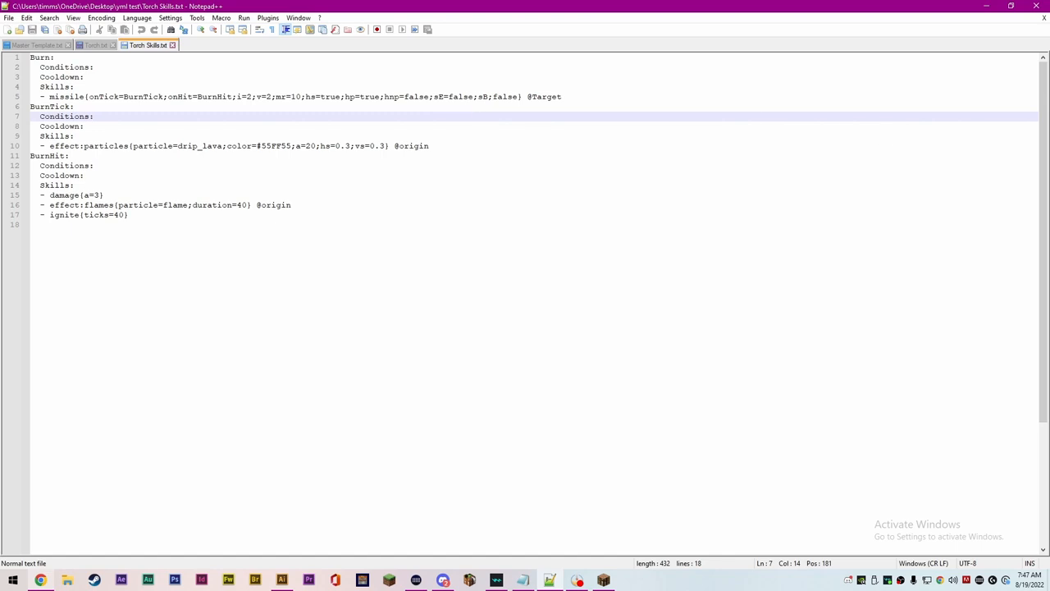
mouse_move(509, 27)
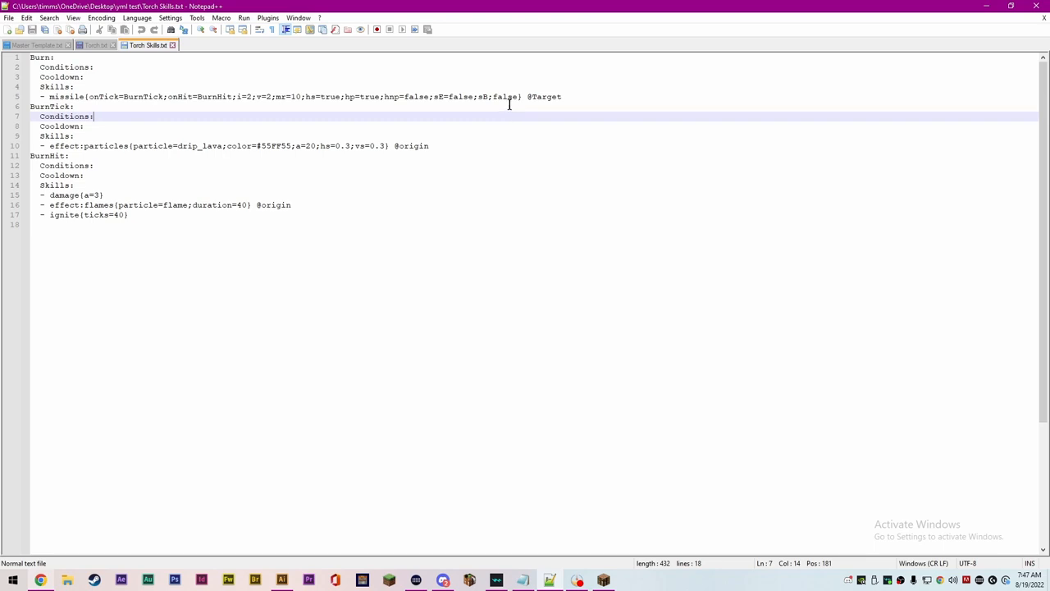
Show the Torch.txt mob file again, then bring the Minecraft game forward
click(95, 44)
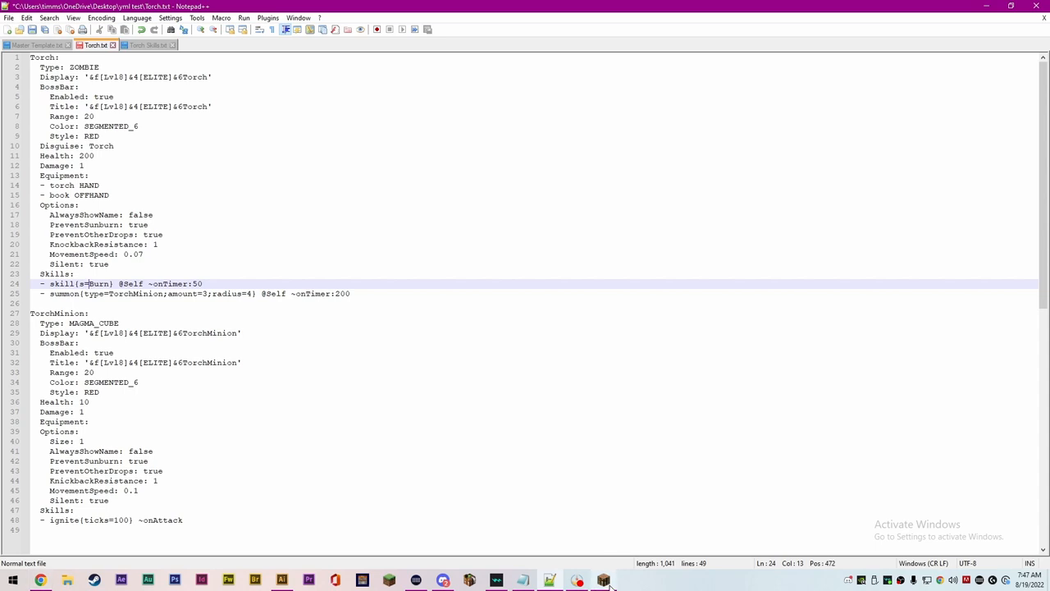
mouse_move(605, 581)
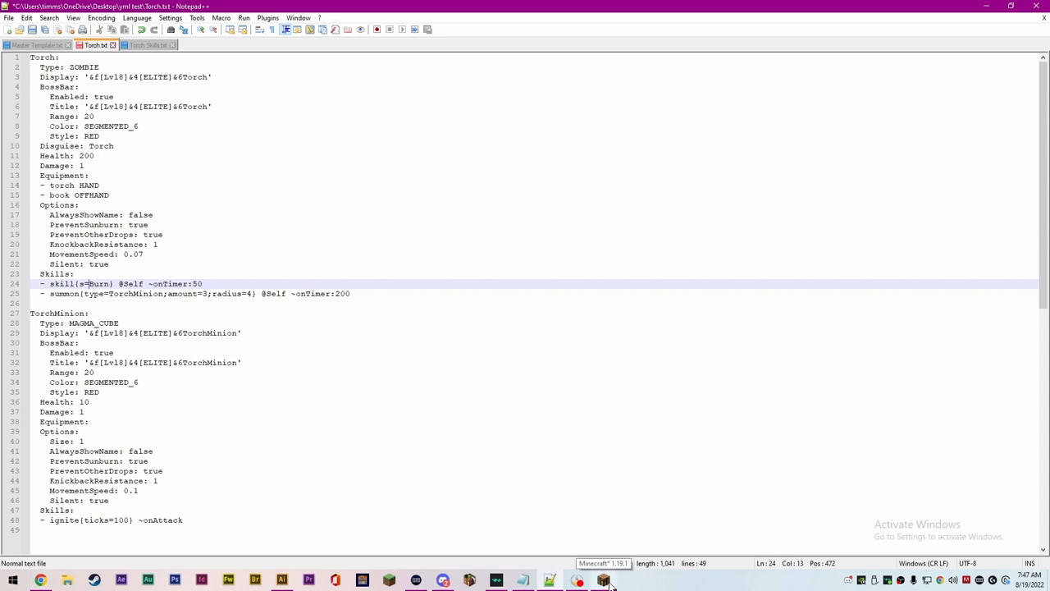
click(603, 580)
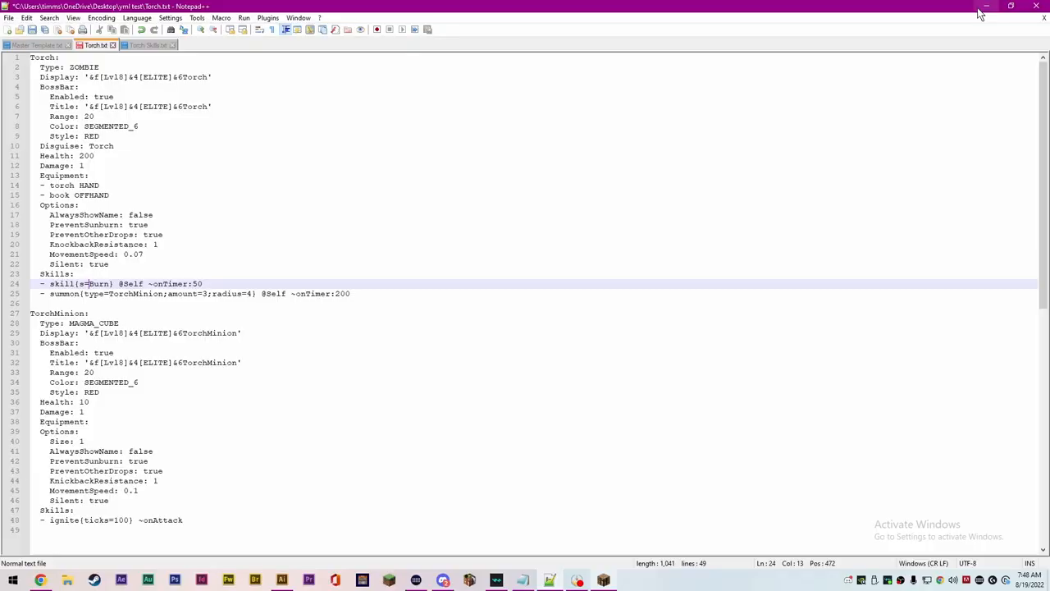
mouse_move(987, 7)
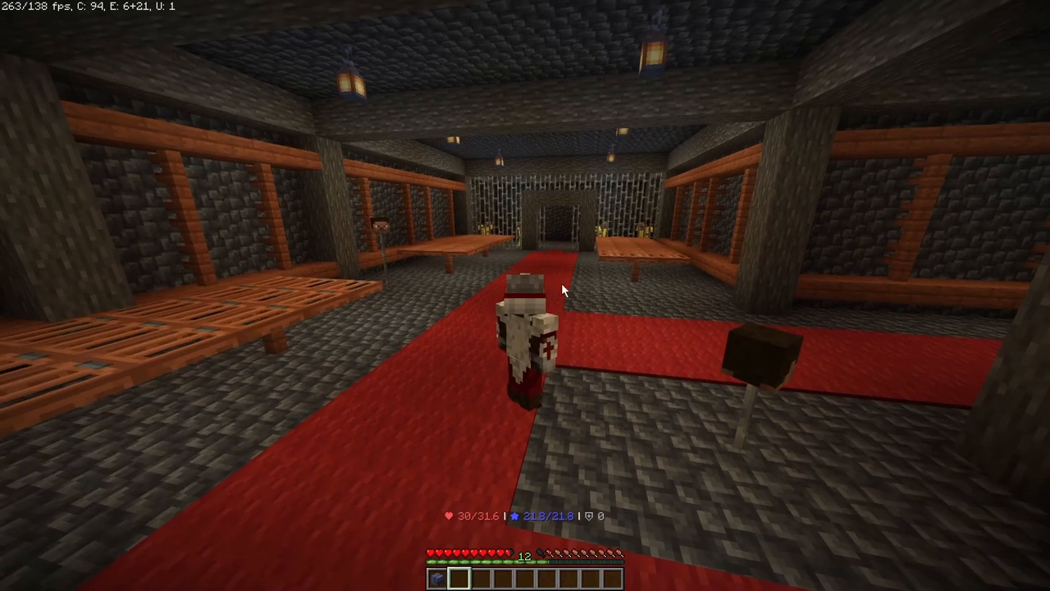
mouse_move(525, 295)
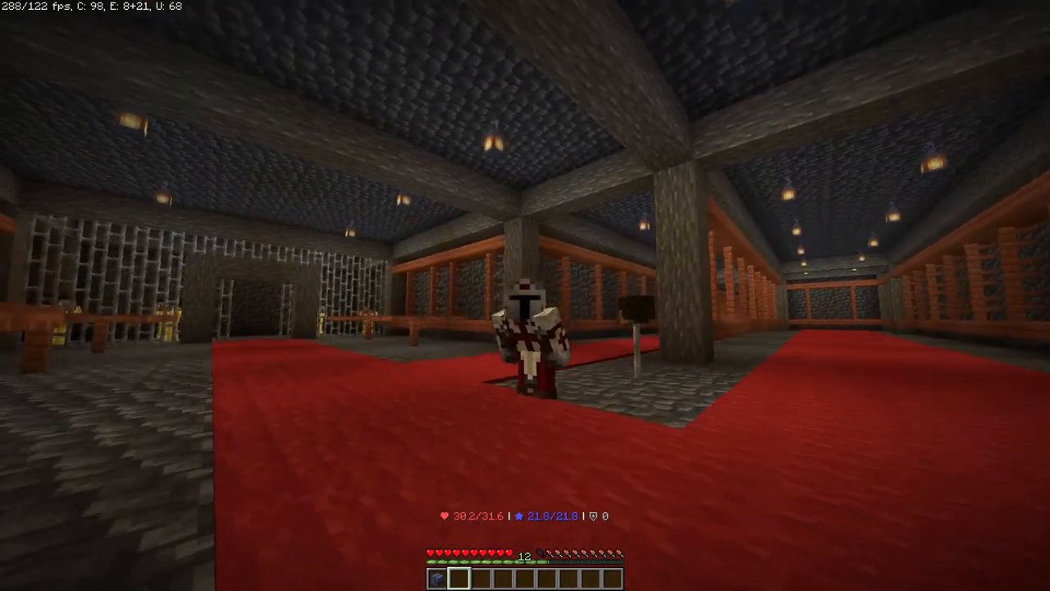